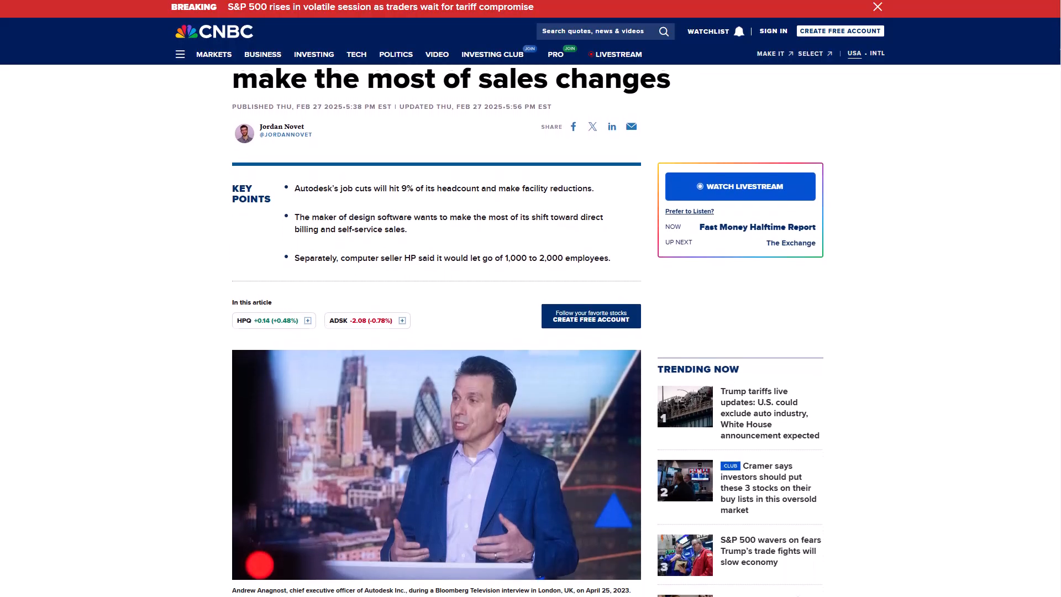
Read the CNBC article down to the 1,350 job cuts and CEO memo, then open the Straits Times report
scroll(down, 3)
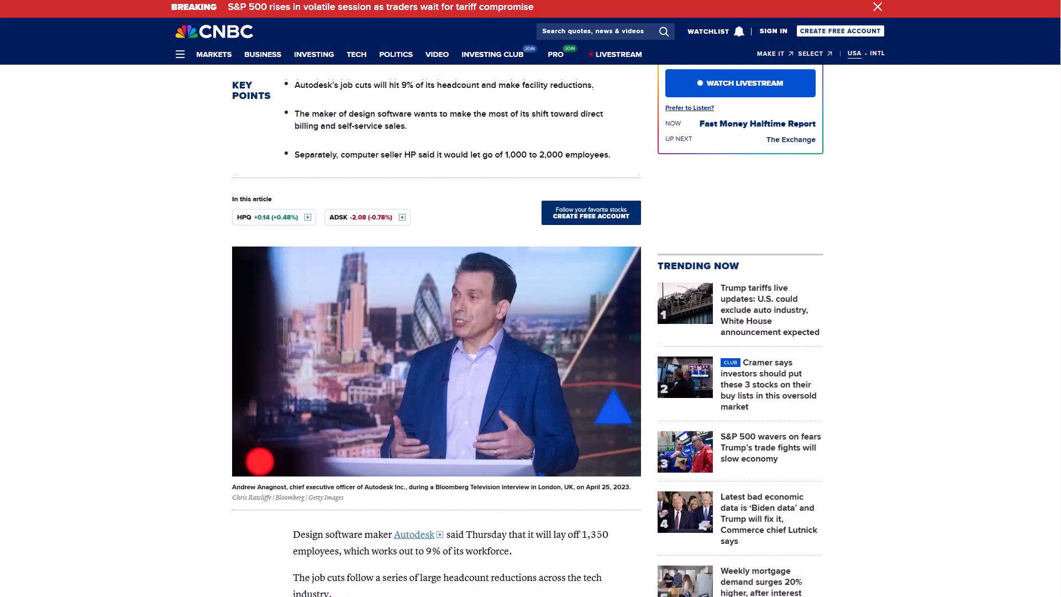
scroll(down, 3)
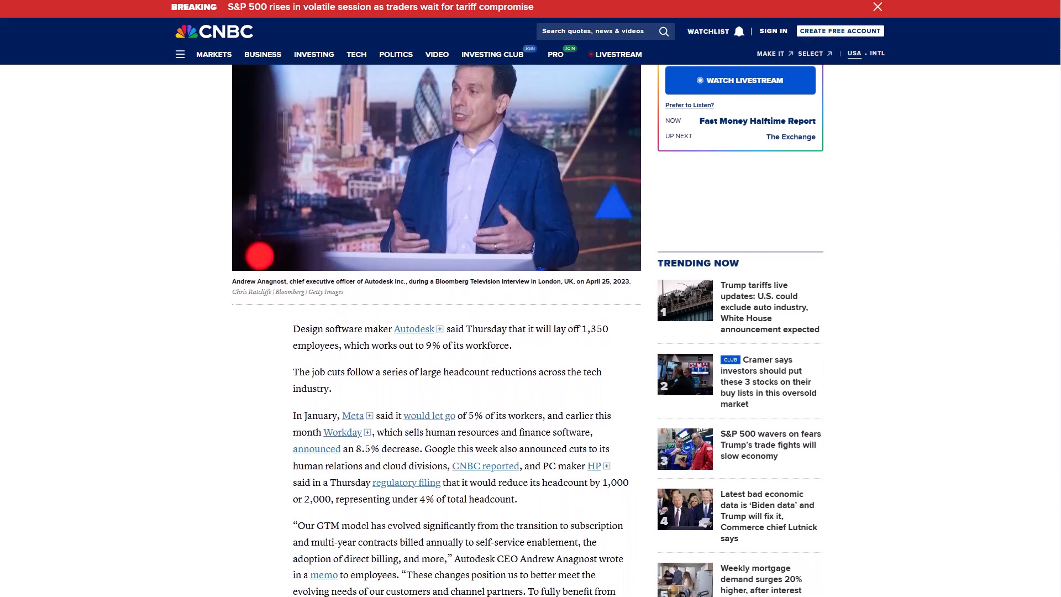
scroll(down, 3)
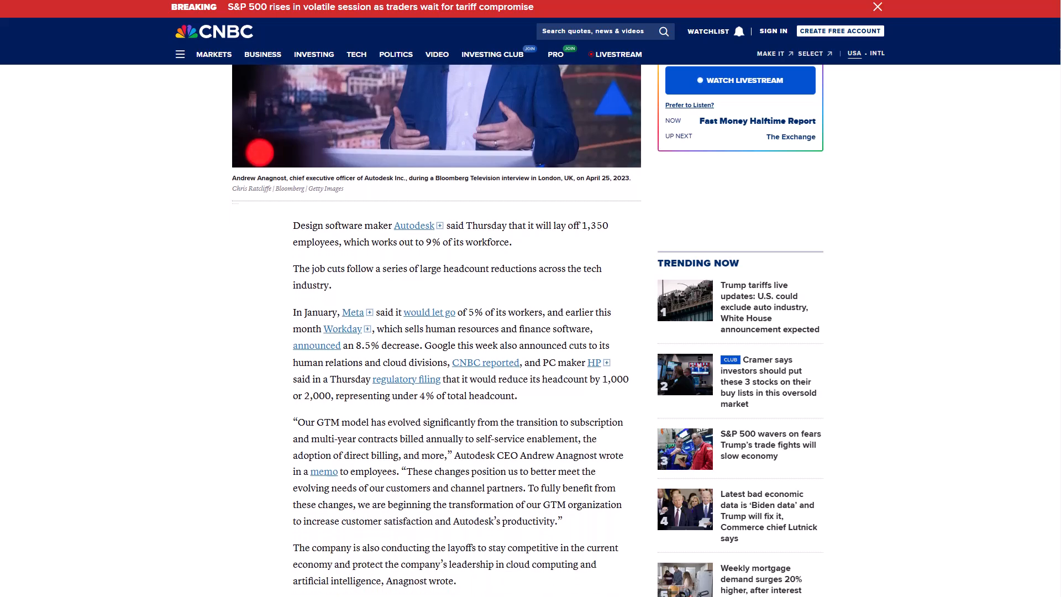
scroll(down, 3)
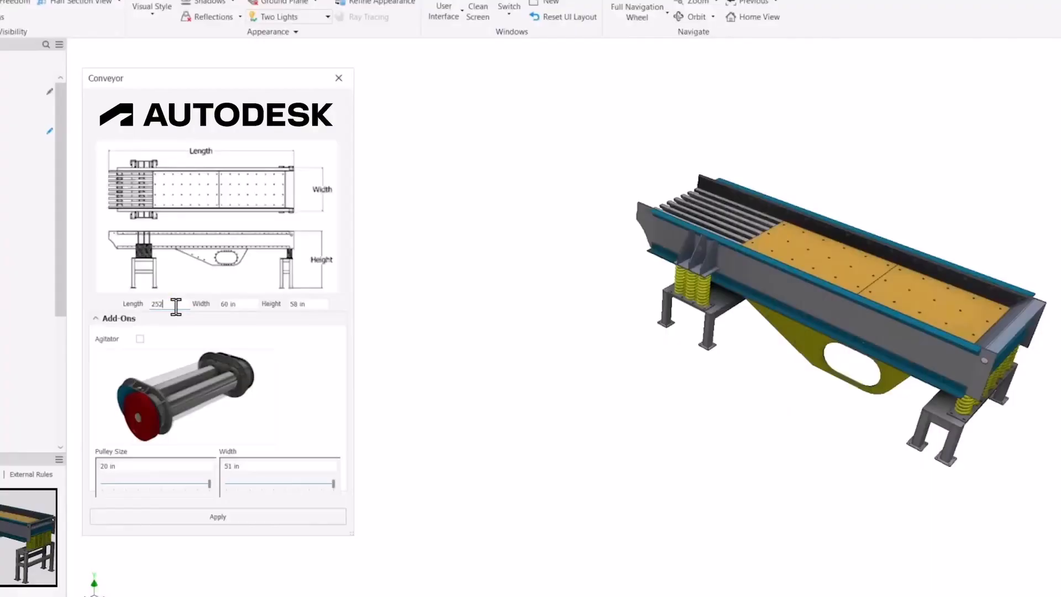
click(217, 516)
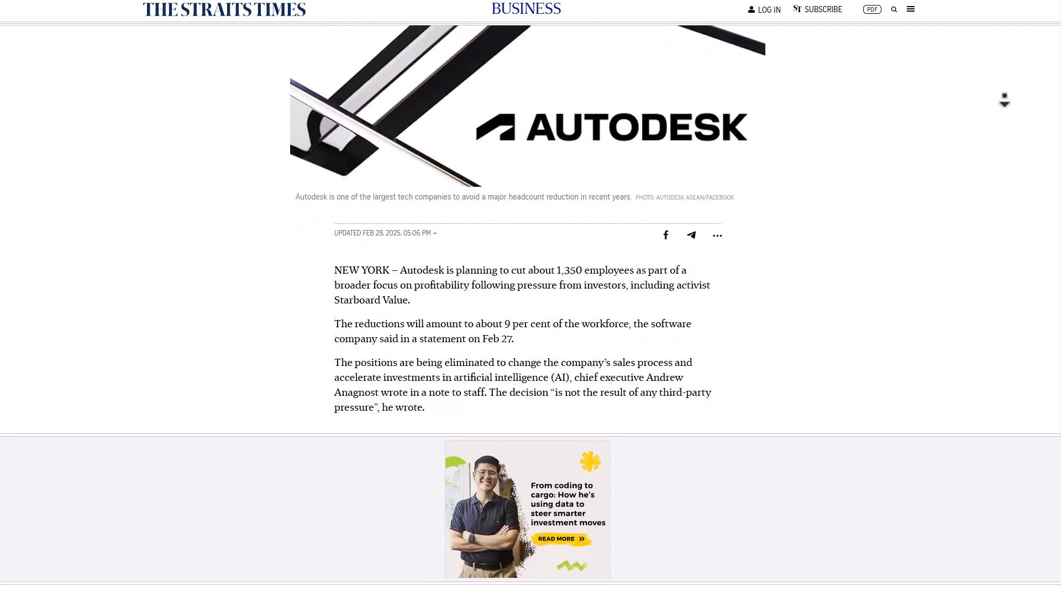
Scroll The Straits Times story past the ads to the restructuring charges and fourth-quarter earnings
scroll(down, 3)
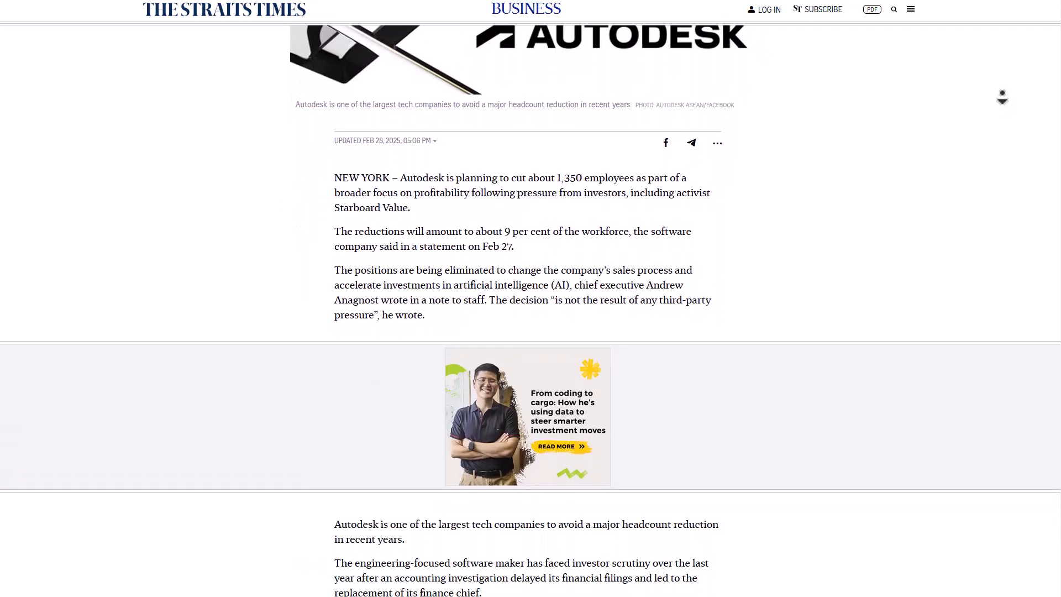
scroll(down, 3)
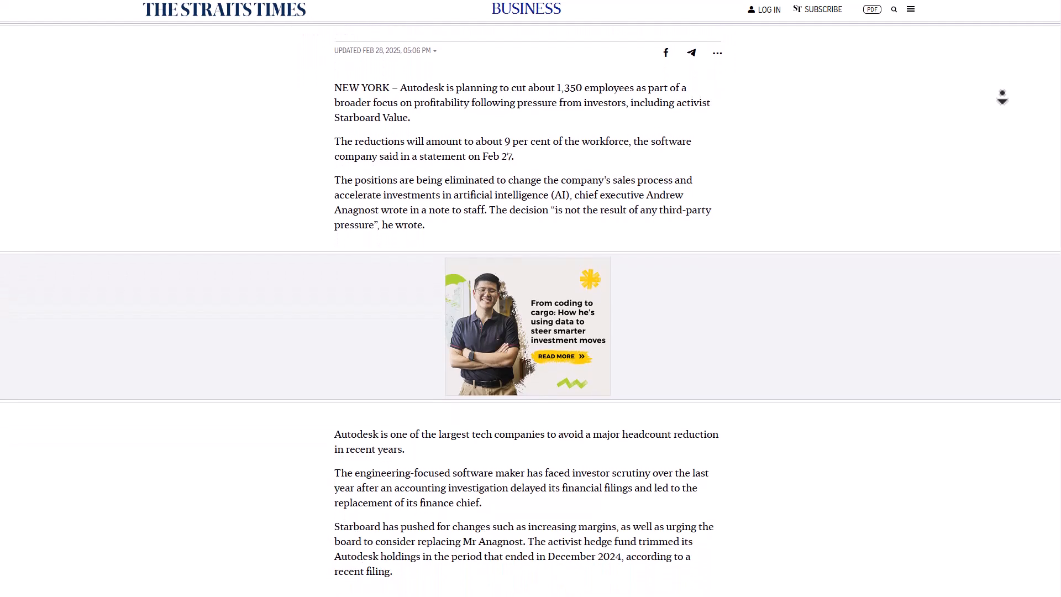
scroll(down, 3)
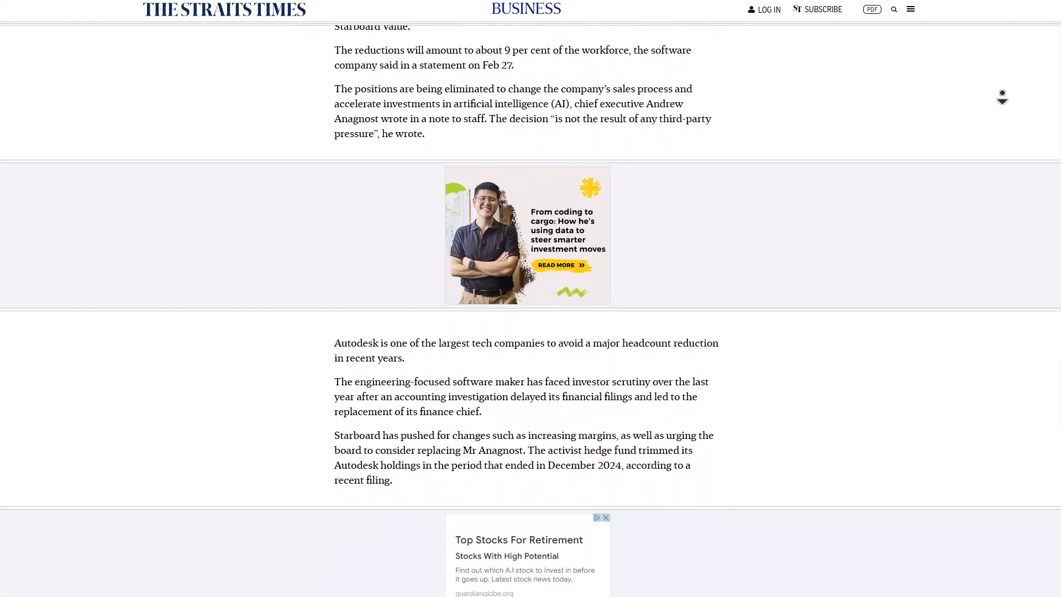
scroll(down, 3)
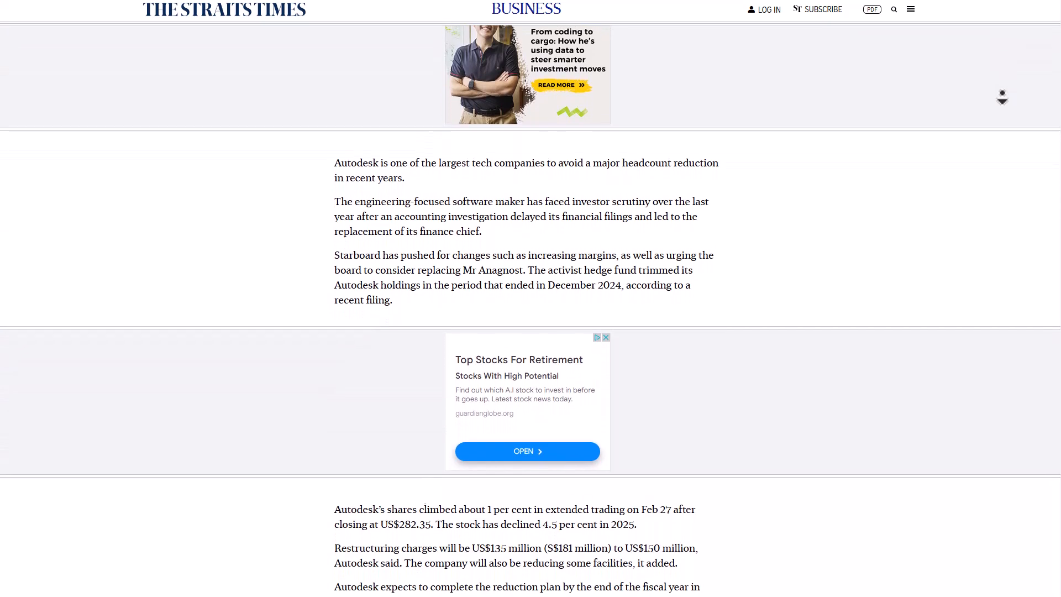
scroll(down, 3)
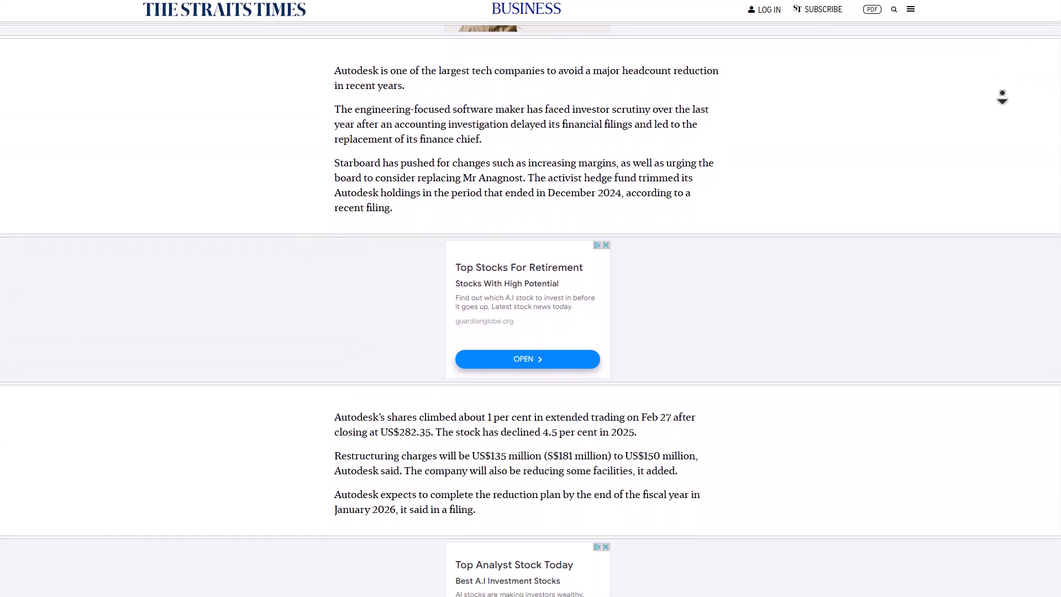
scroll(down, 3)
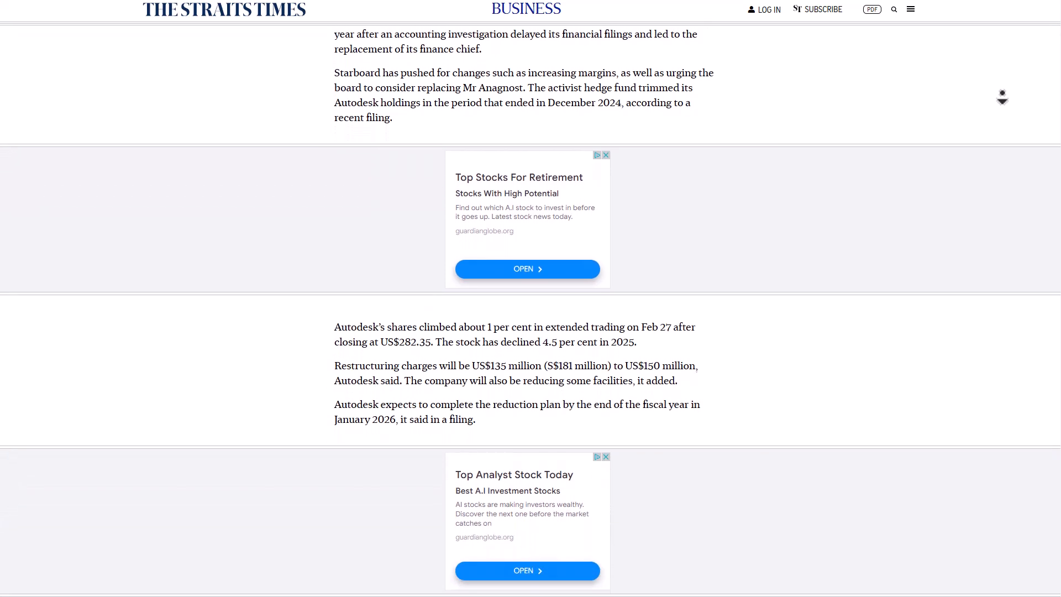
scroll(down, 3)
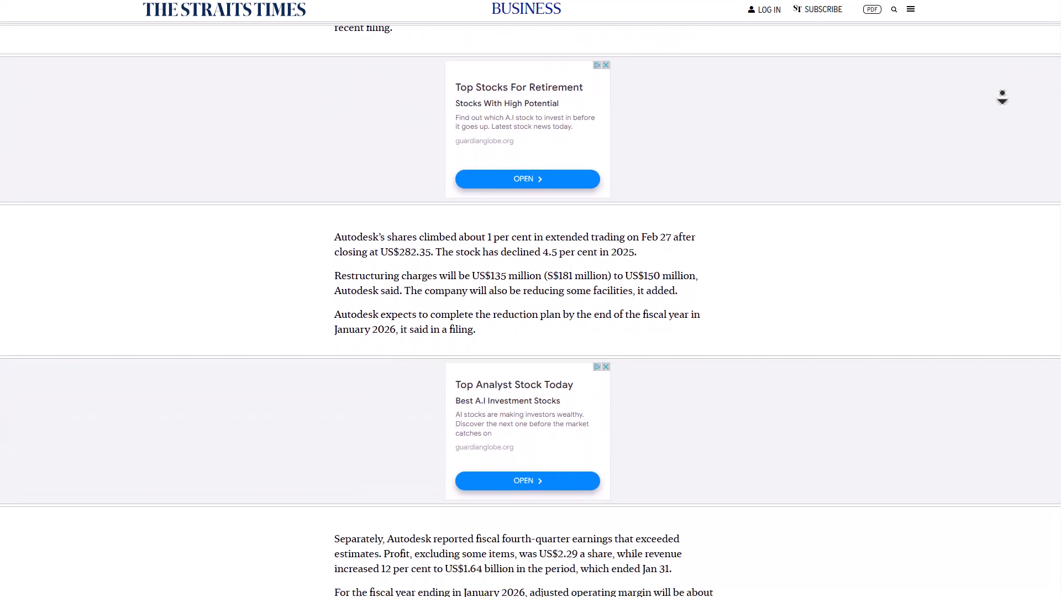
scroll(down, 3)
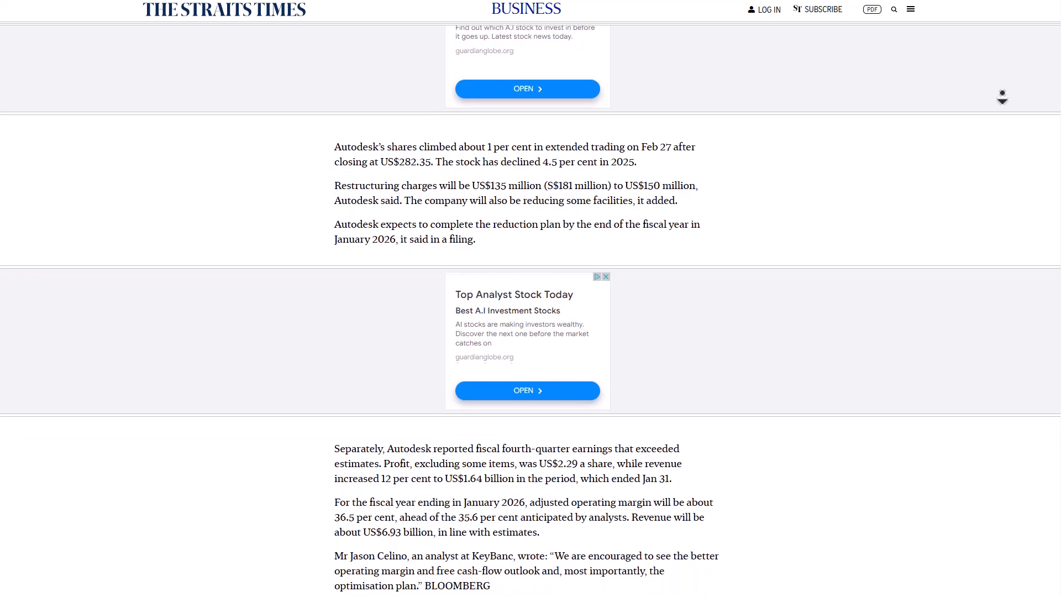
scroll(down, 3)
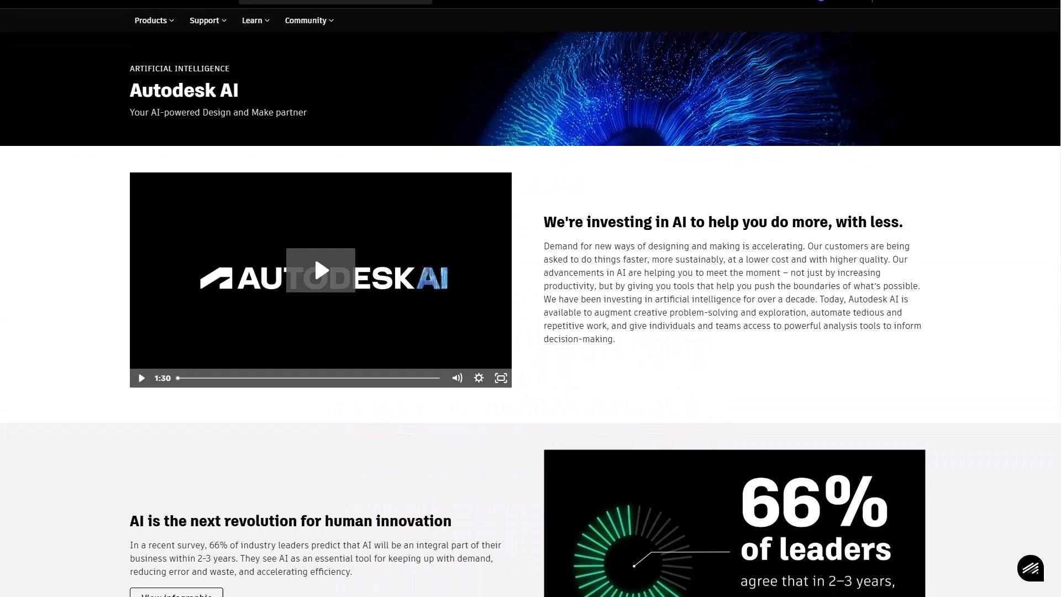
Scroll the Autodesk AI page through its product feature cards
scroll(down, 3)
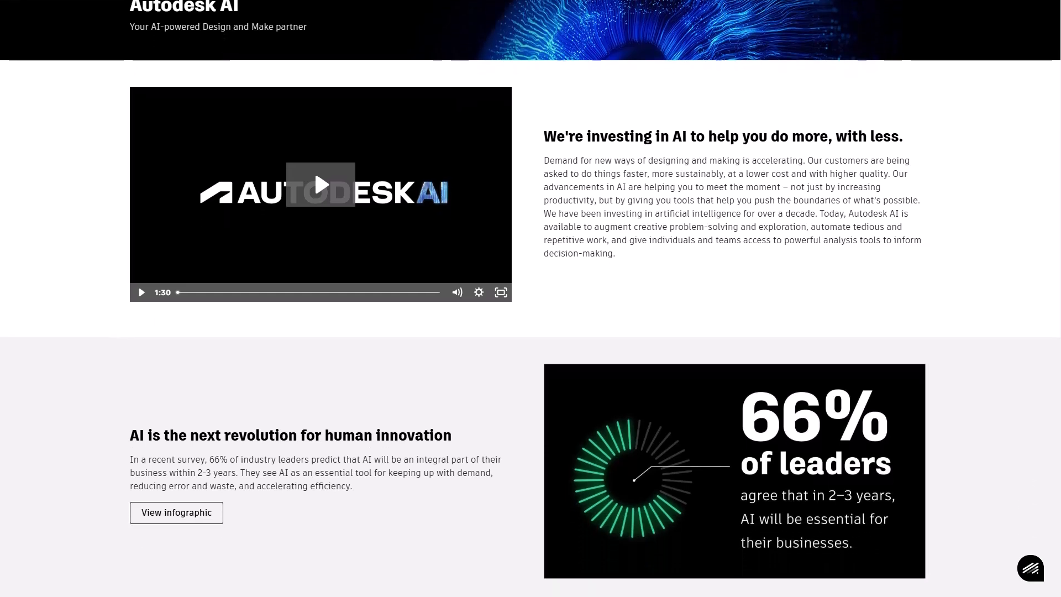
scroll(down, 3)
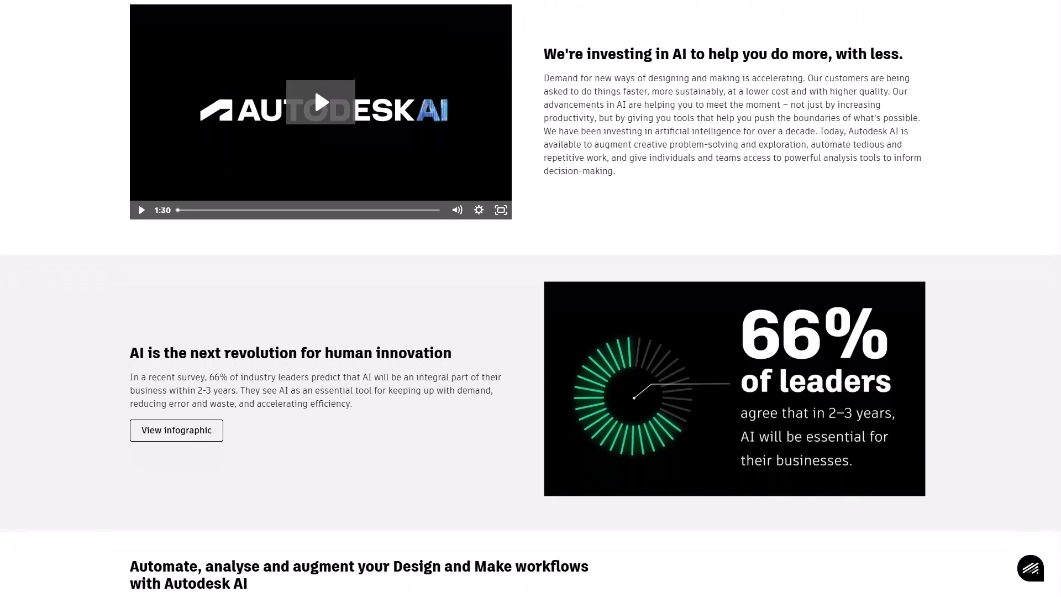
scroll(down, 3)
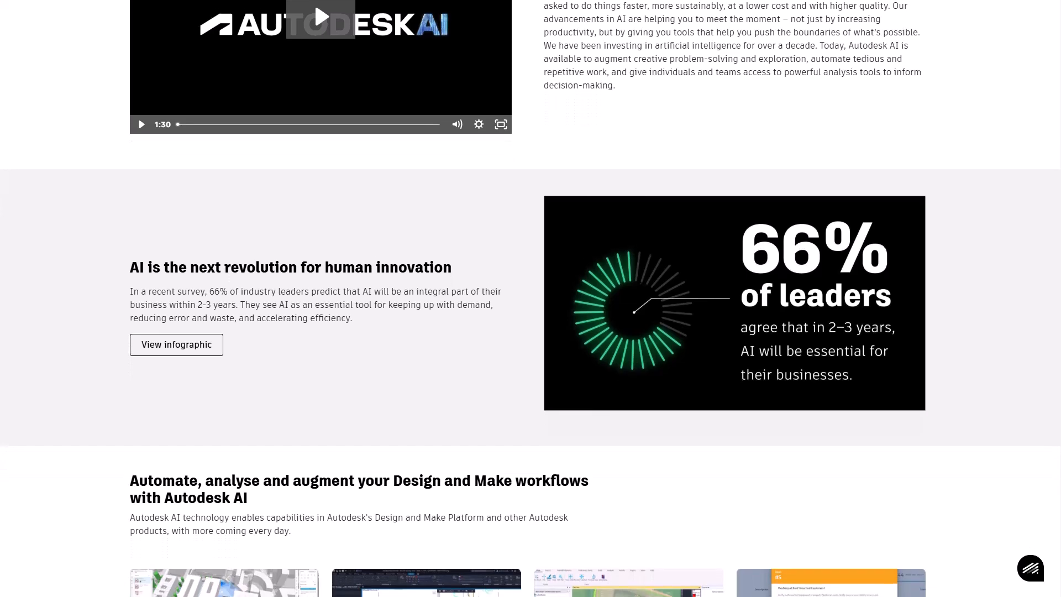
scroll(down, 3)
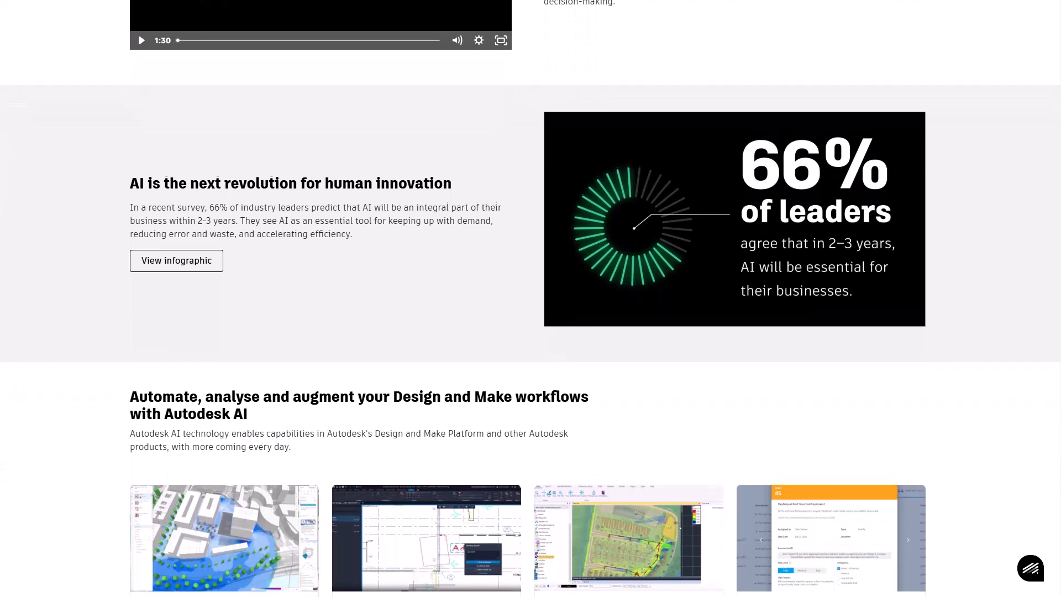
scroll(down, 3)
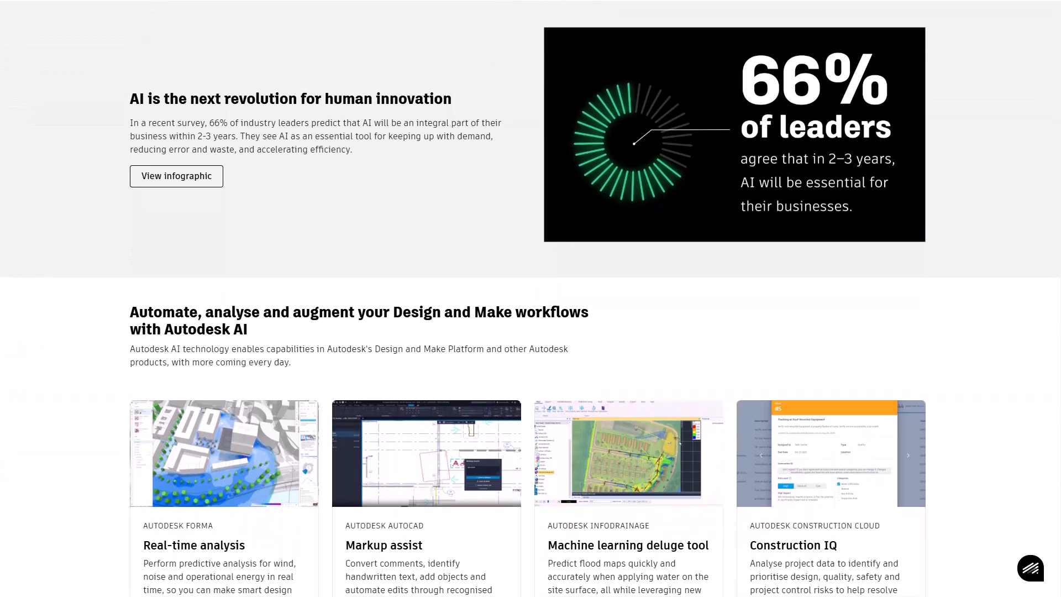
scroll(down, 3)
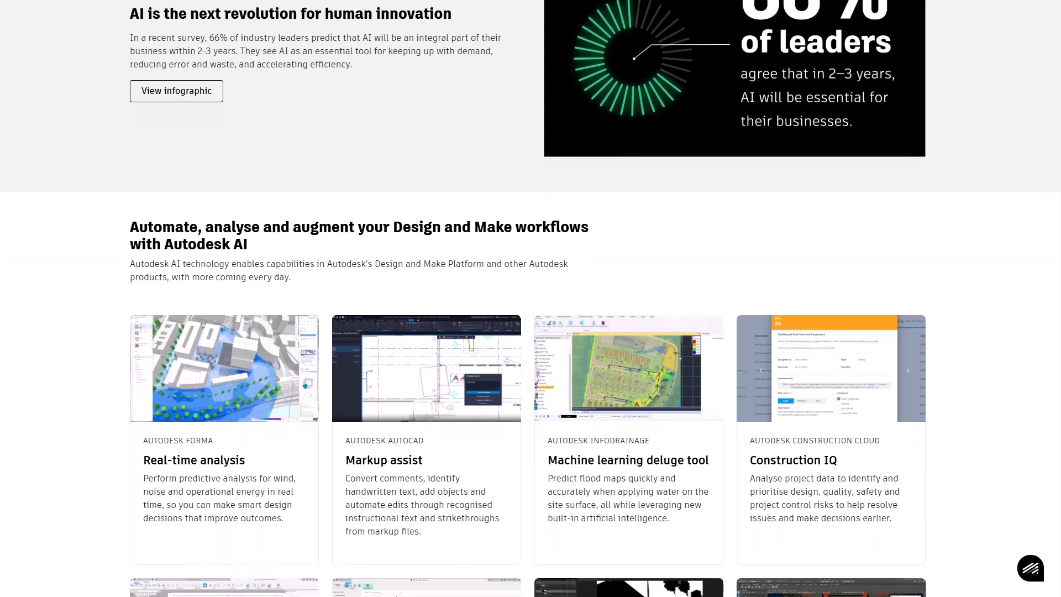
scroll(down, 3)
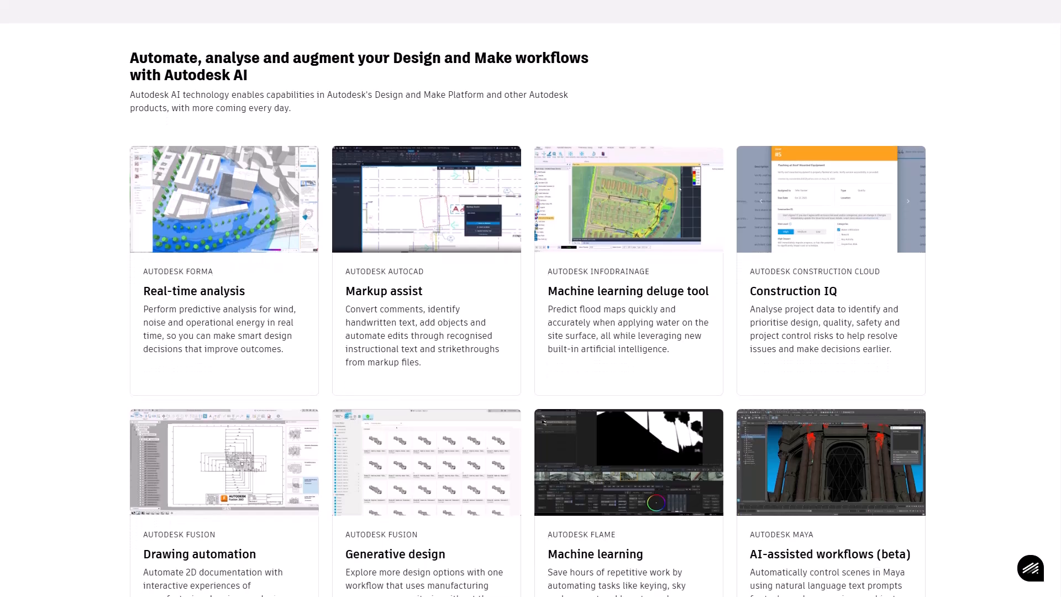
Continue down to the 'Autodesk AI for your industry' cards, including Media and entertainment
scroll(down, 3)
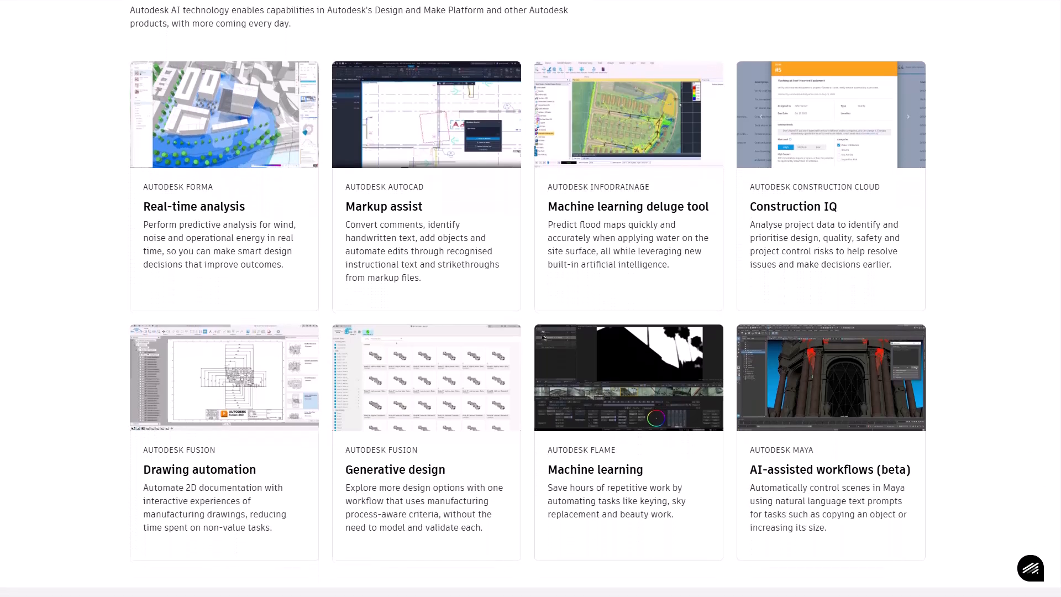
scroll(down, 3)
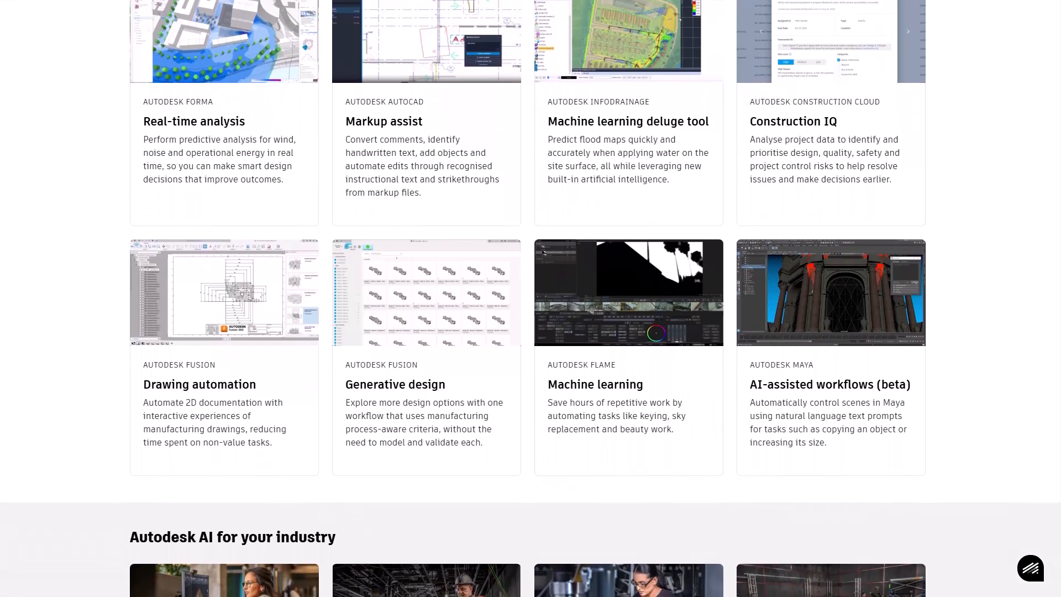
scroll(down, 3)
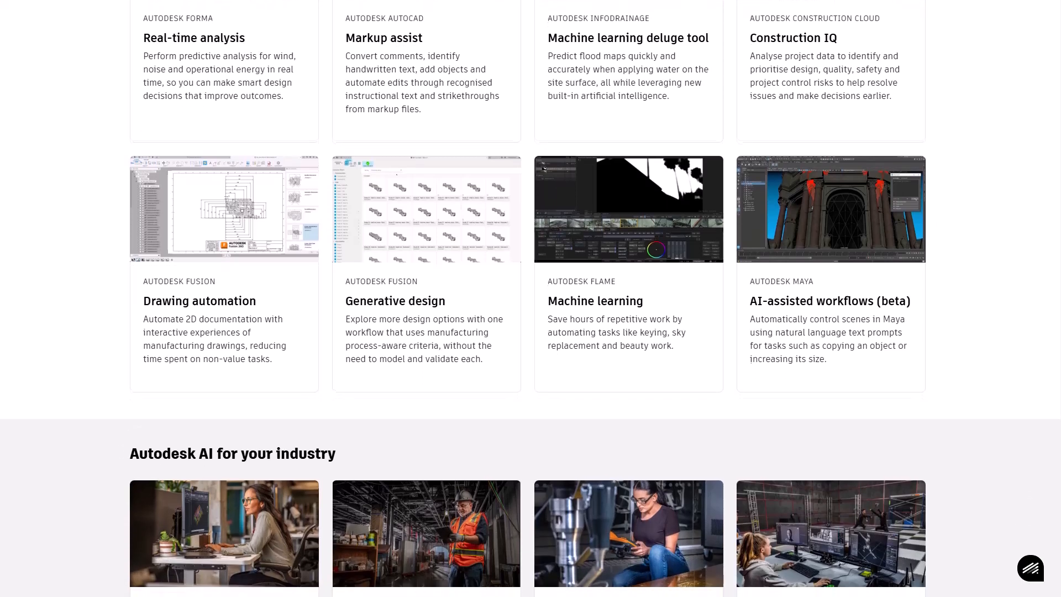
scroll(down, 3)
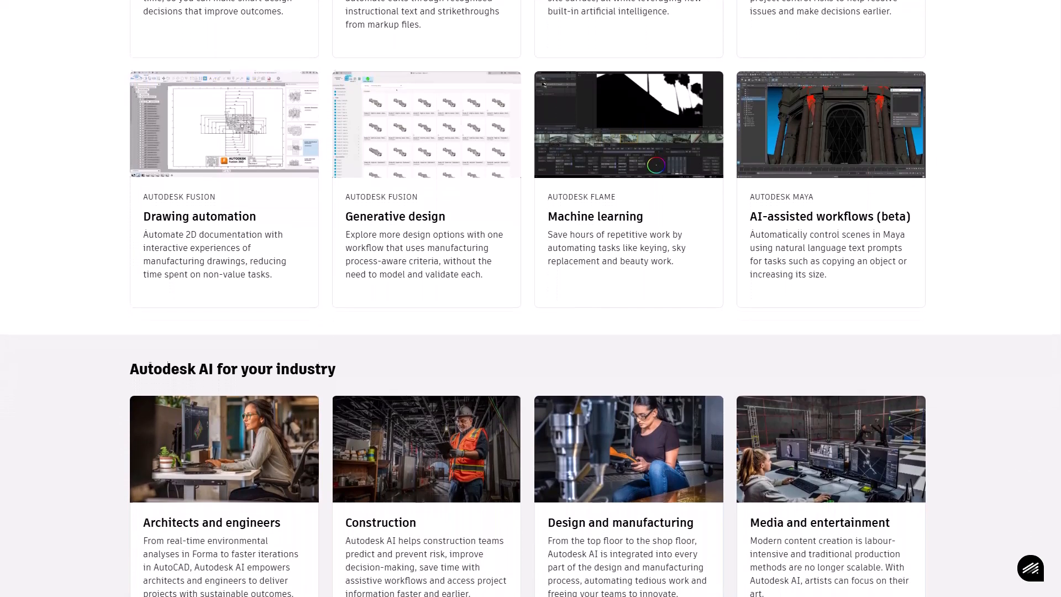
scroll(down, 3)
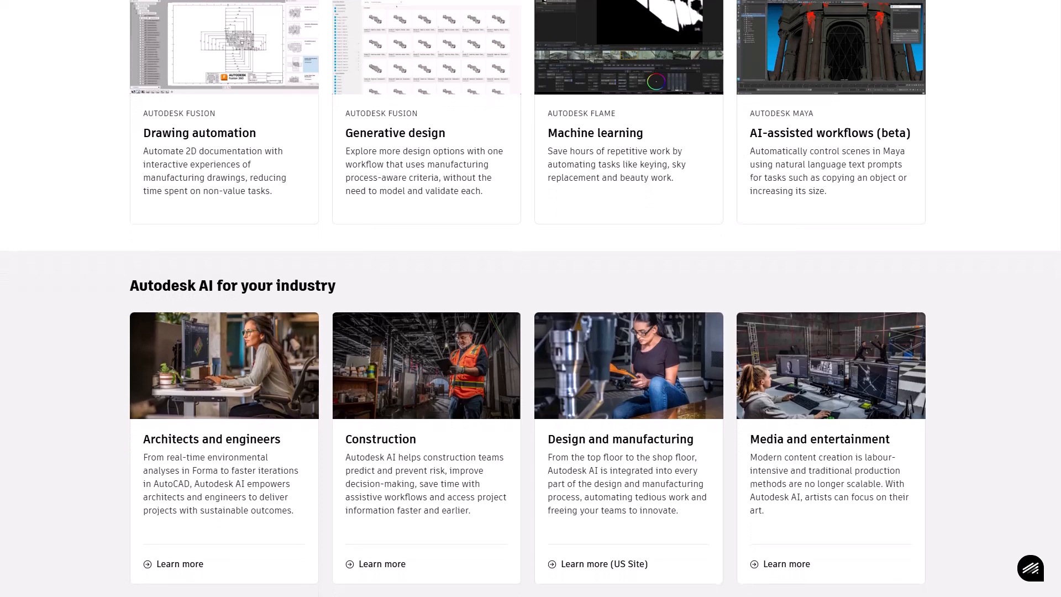
scroll(down, 3)
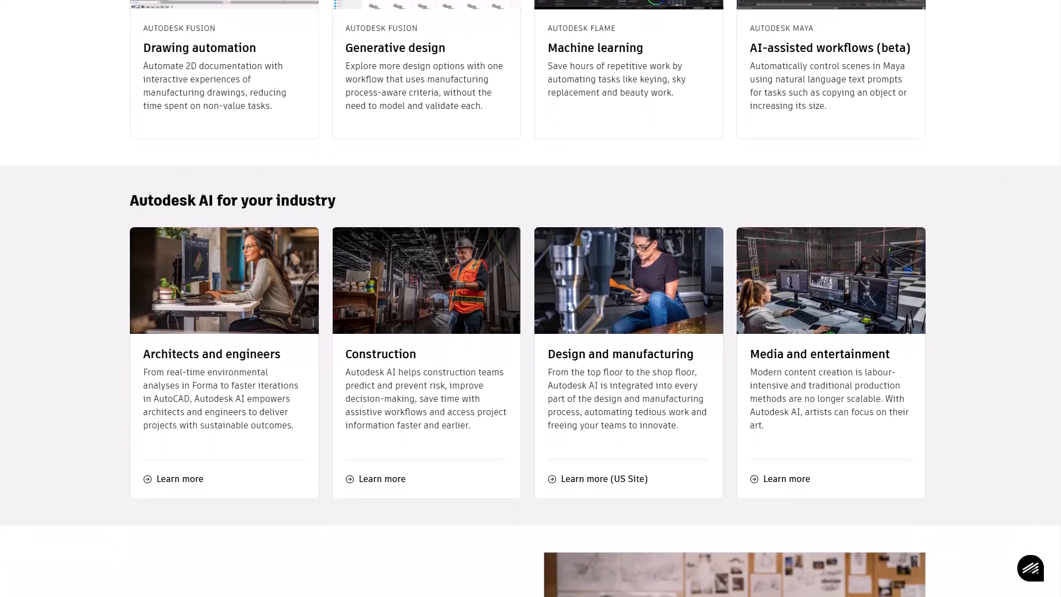
scroll(down, 3)
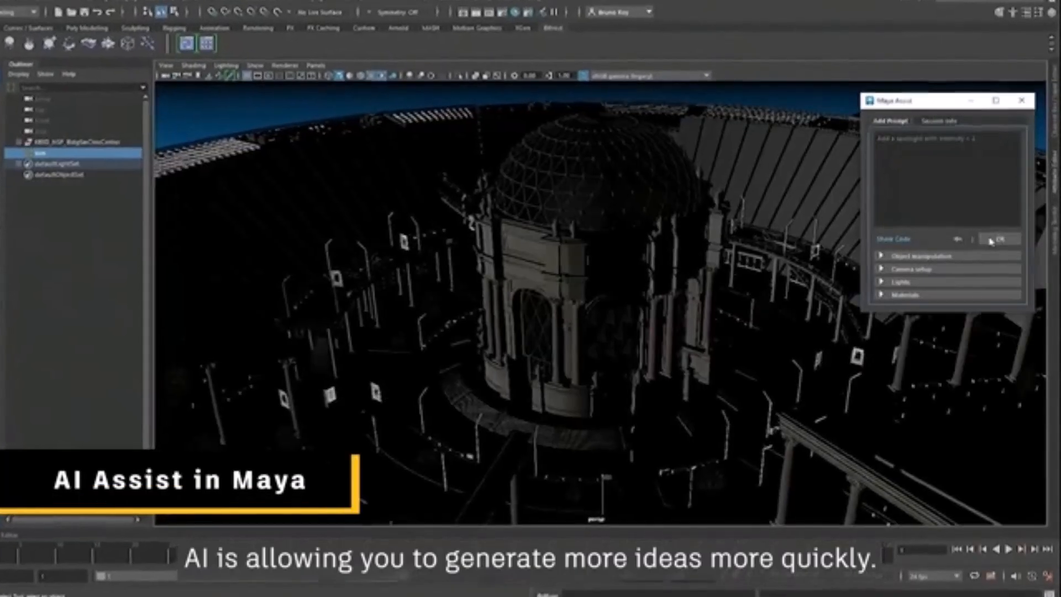
Play the Maya AI Assist promo, where a text prompt changes a domed architectural scene
click(1000, 237)
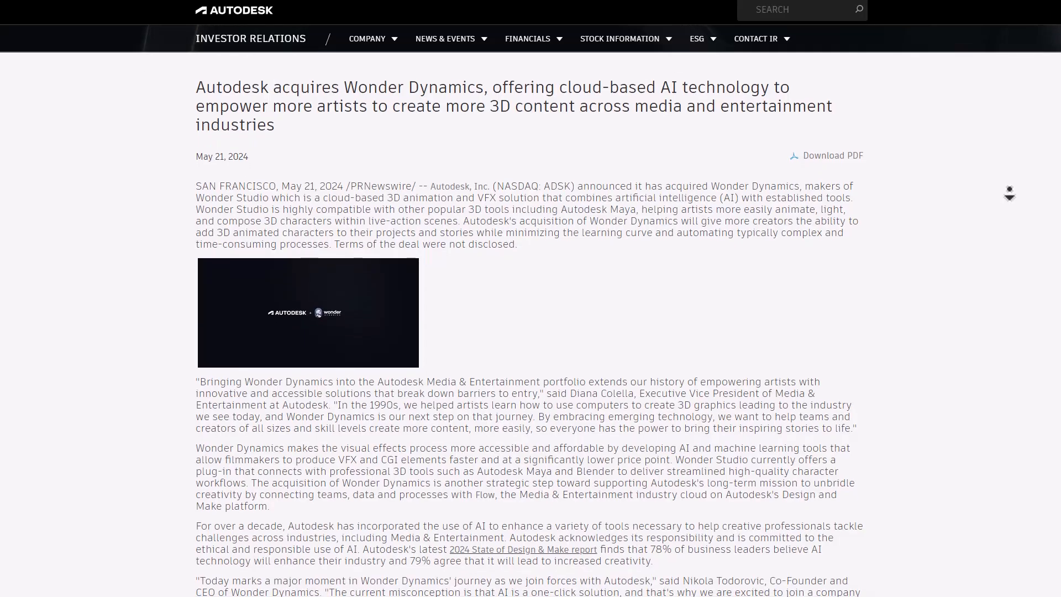
Scroll past the acquisition release and through the Wonder Studio-to-Autodesk Flow Studio email to its closing paragraph
scroll(down, 3)
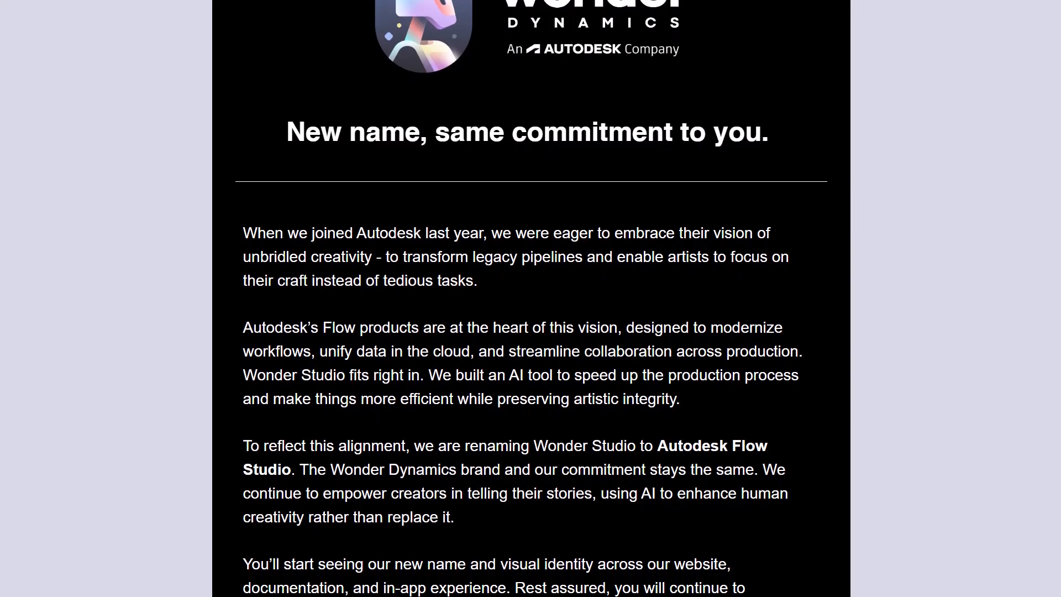
scroll(down, 3)
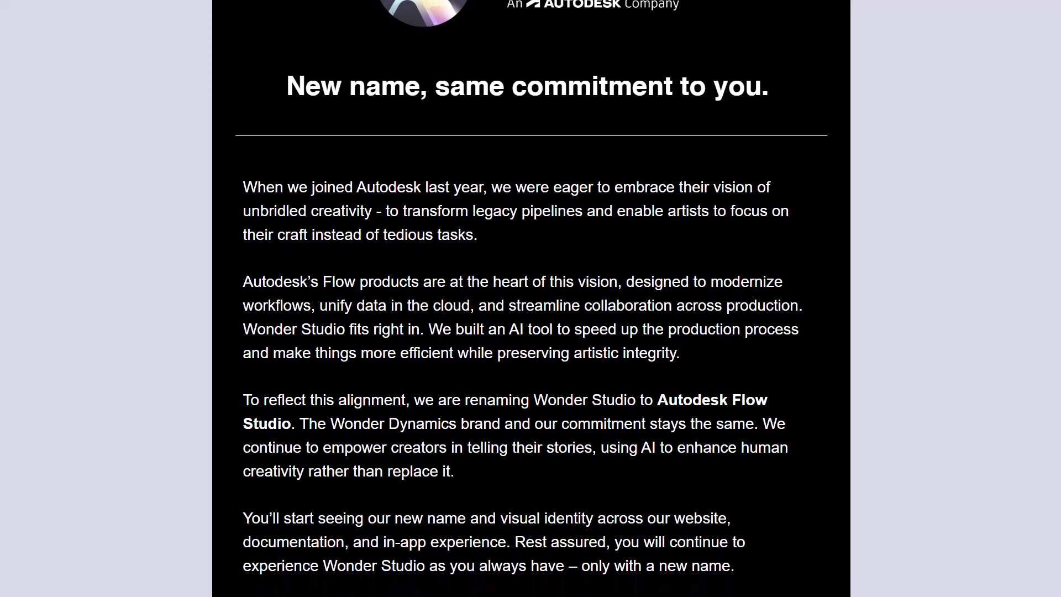
scroll(down, 3)
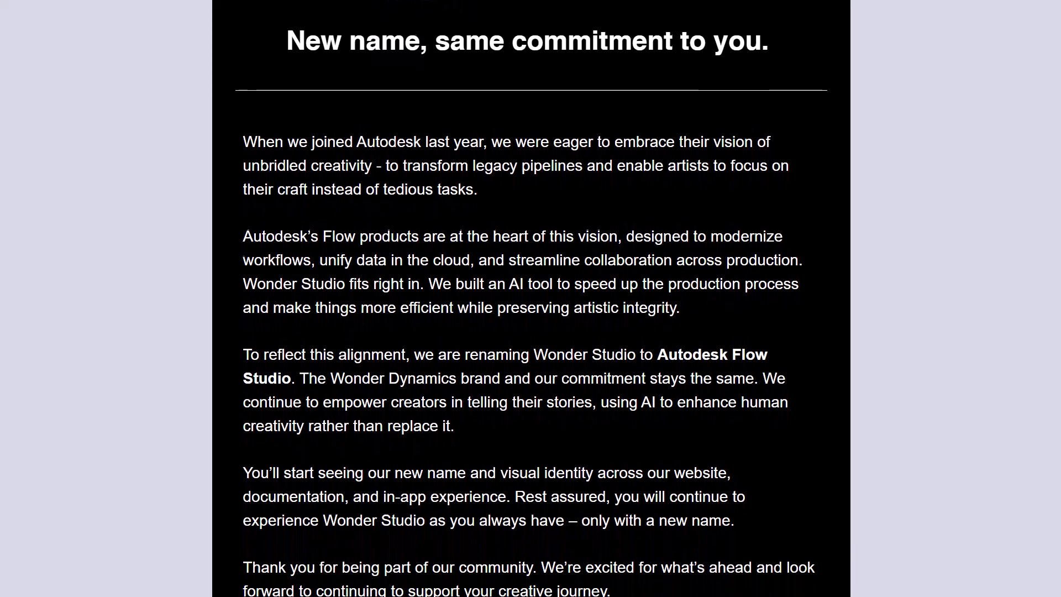
scroll(down, 3)
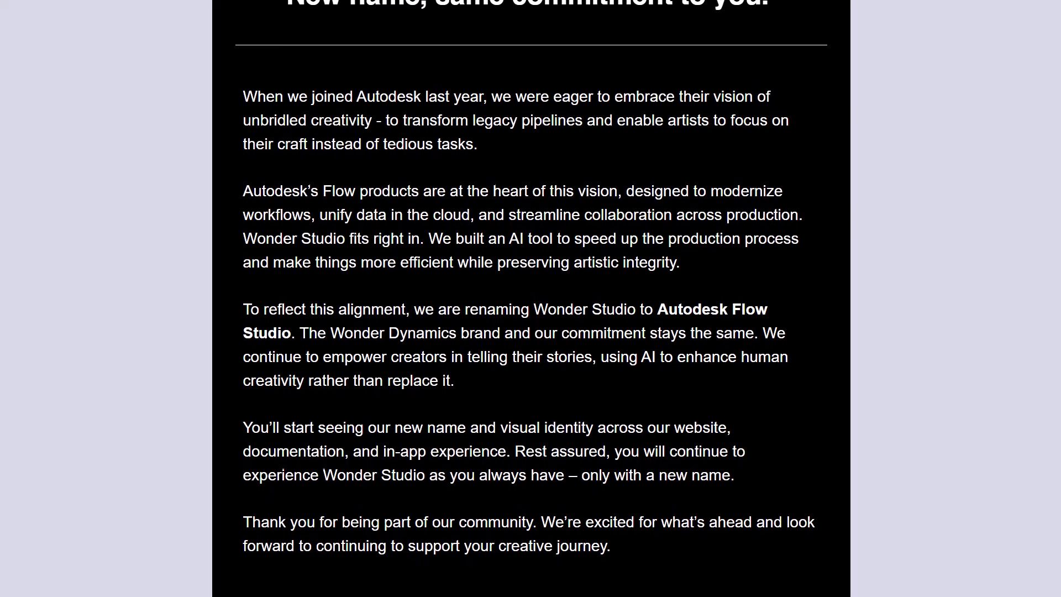
scroll(down, 3)
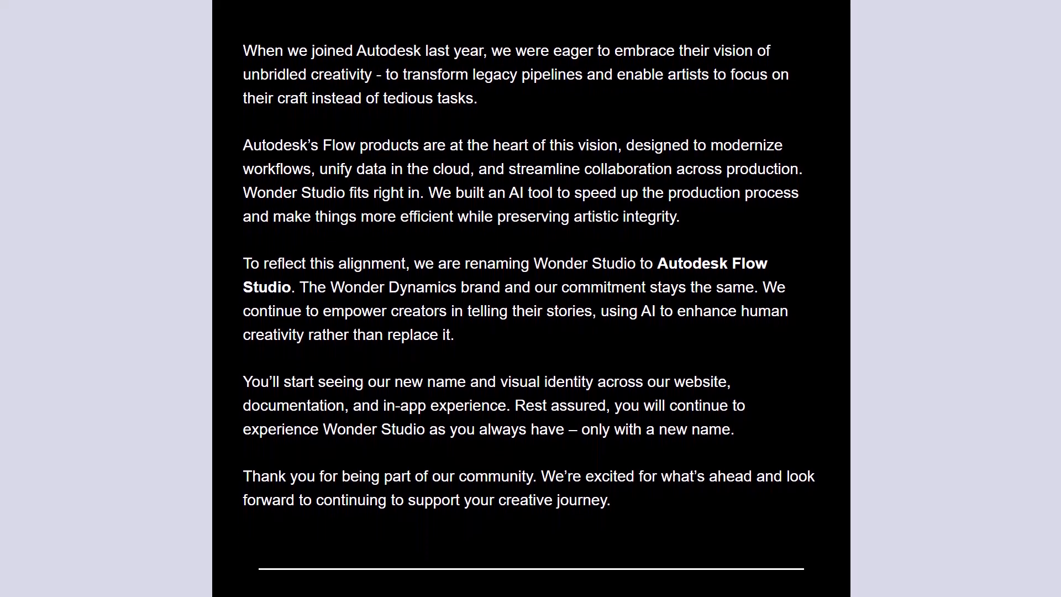
scroll(down, 3)
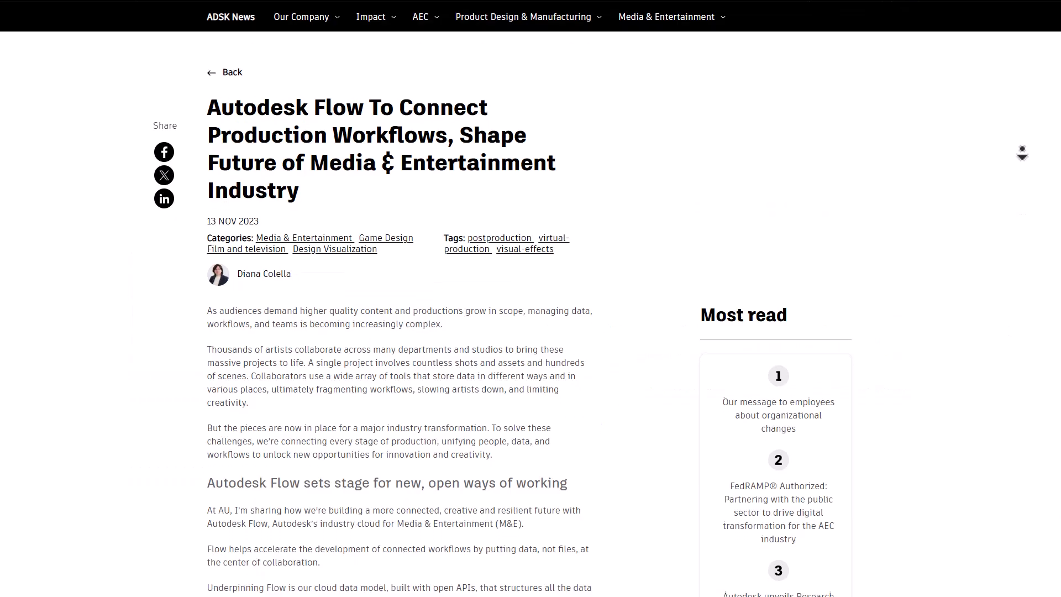
Scroll the Autodesk Flow article past the short-film image to 'Flow connects entire production pipeline'
scroll(down, 3)
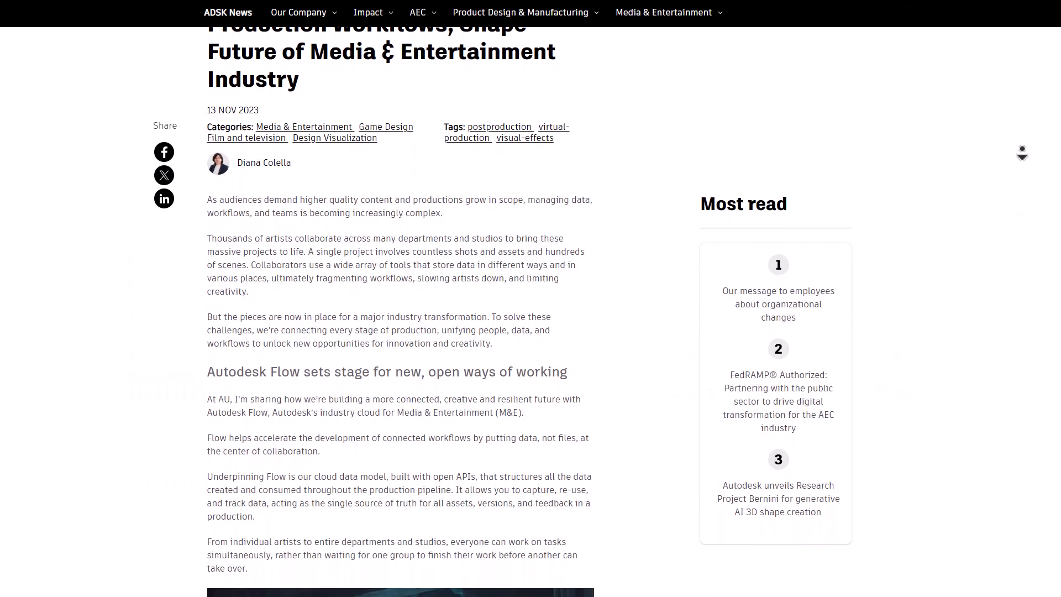
scroll(down, 3)
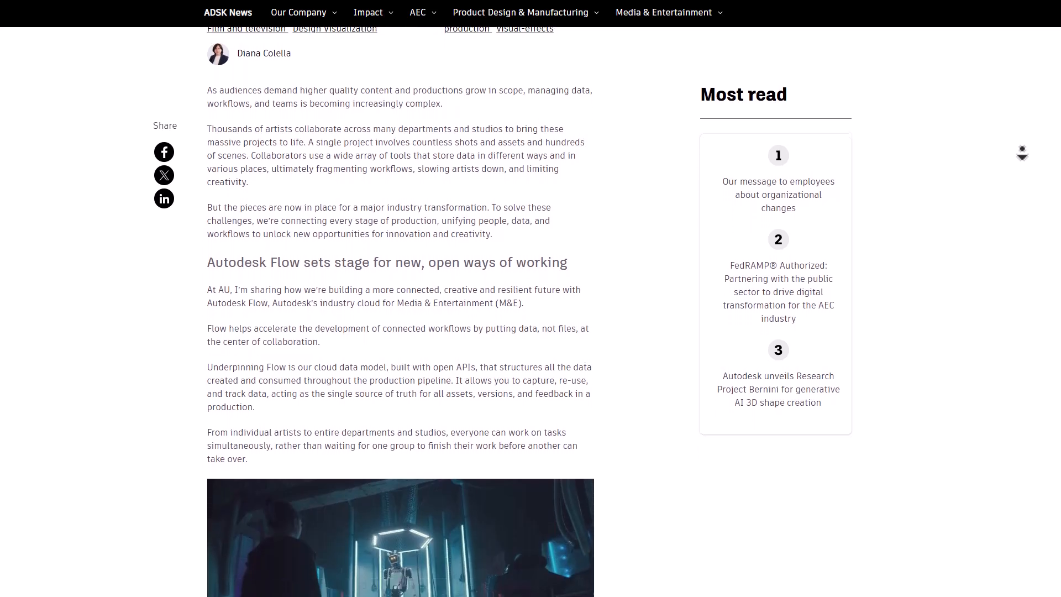
scroll(down, 3)
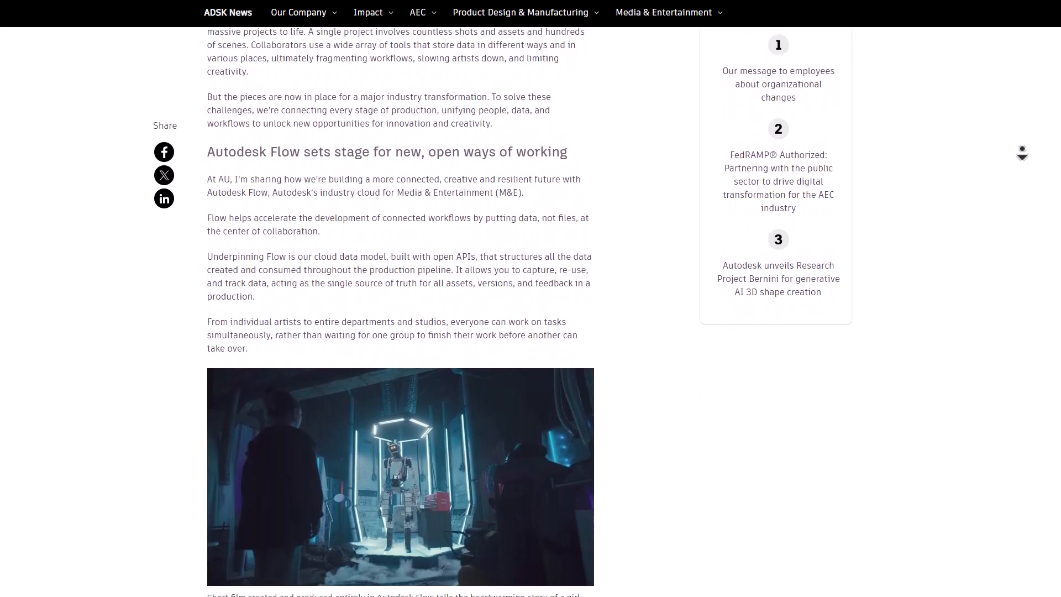
scroll(down, 3)
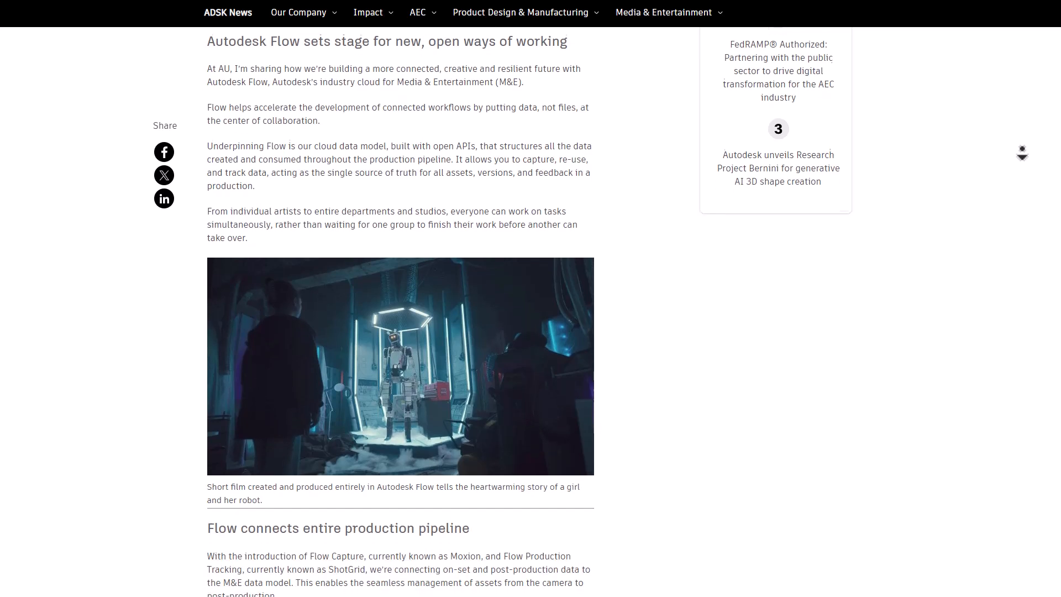
scroll(down, 3)
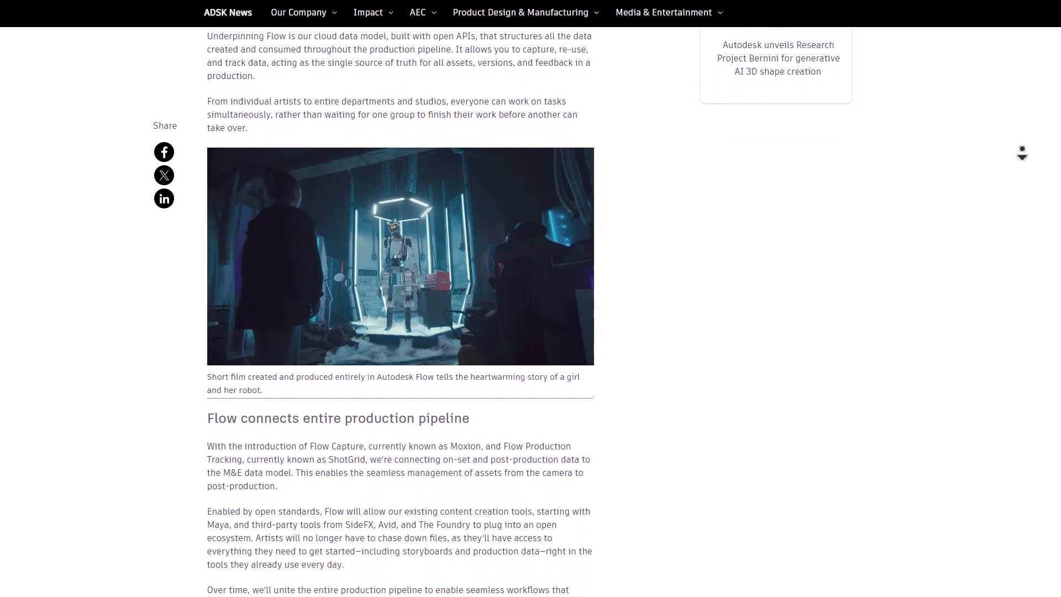
scroll(down, 3)
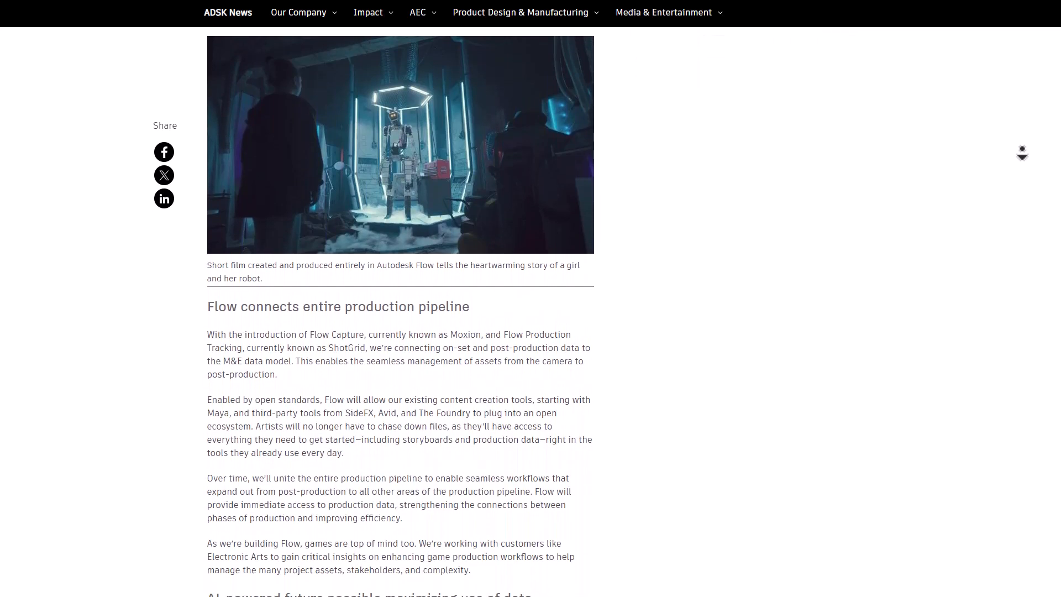
scroll(down, 3)
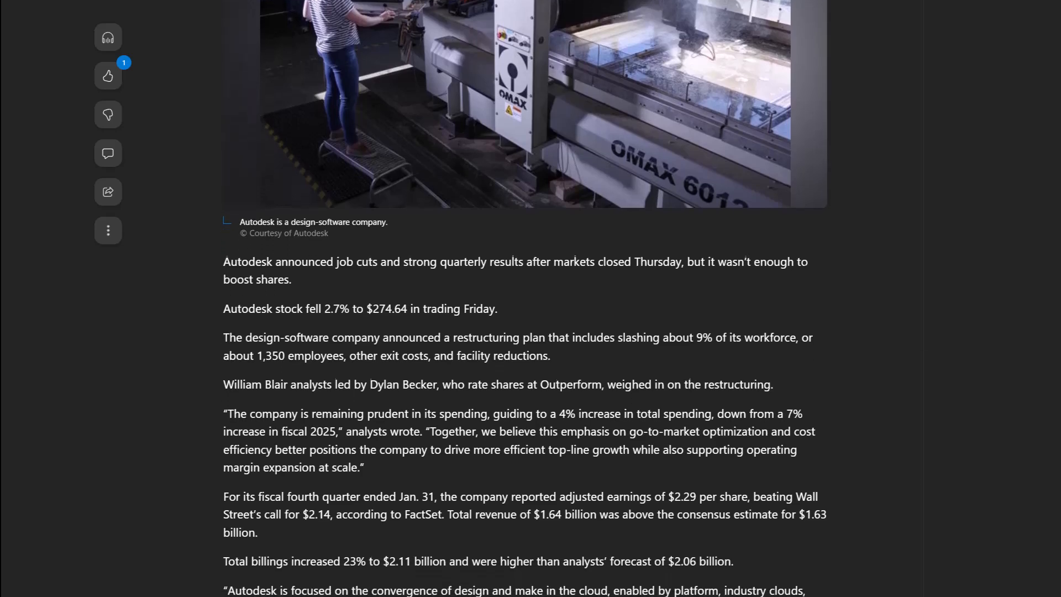
scroll(down, 3)
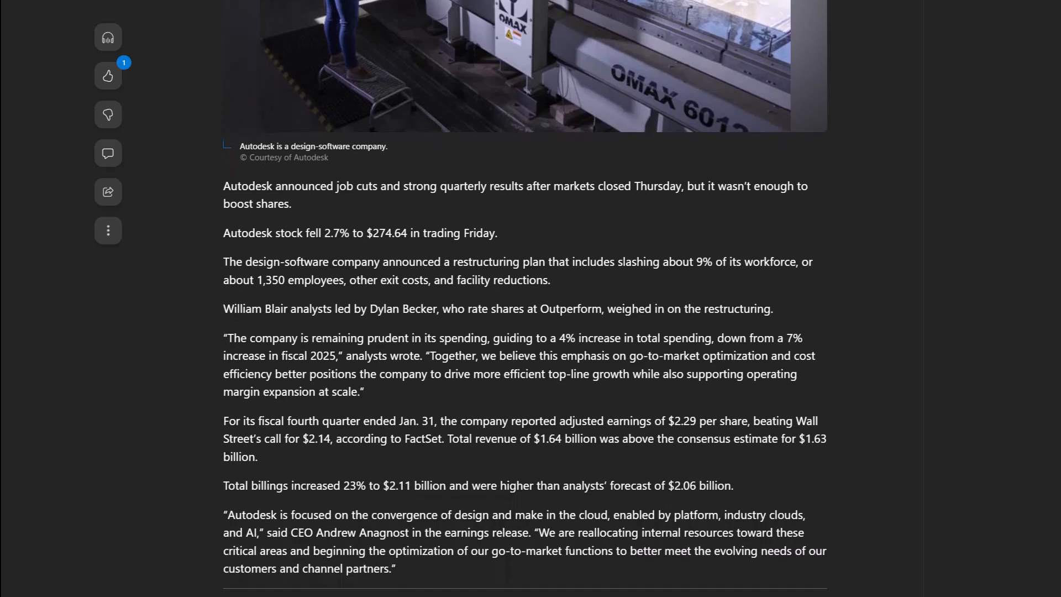
scroll(down, 3)
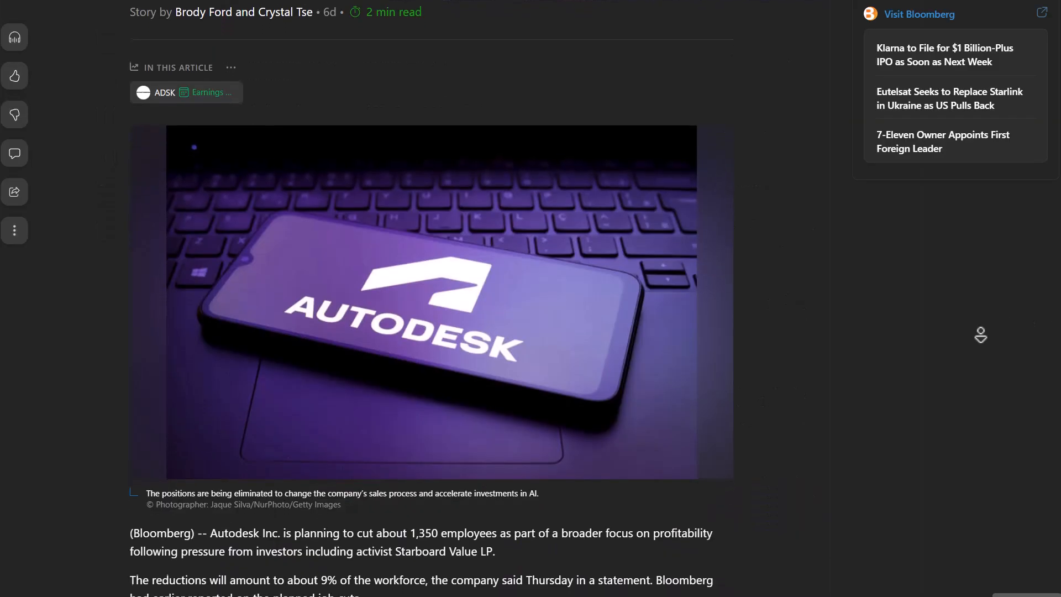
scroll(down, 3)
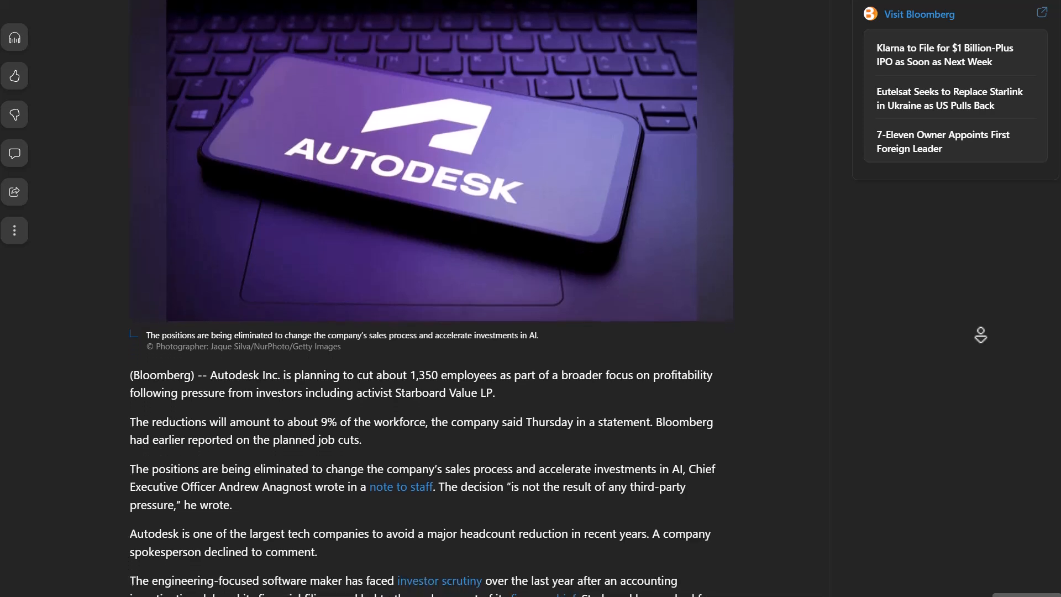
scroll(down, 3)
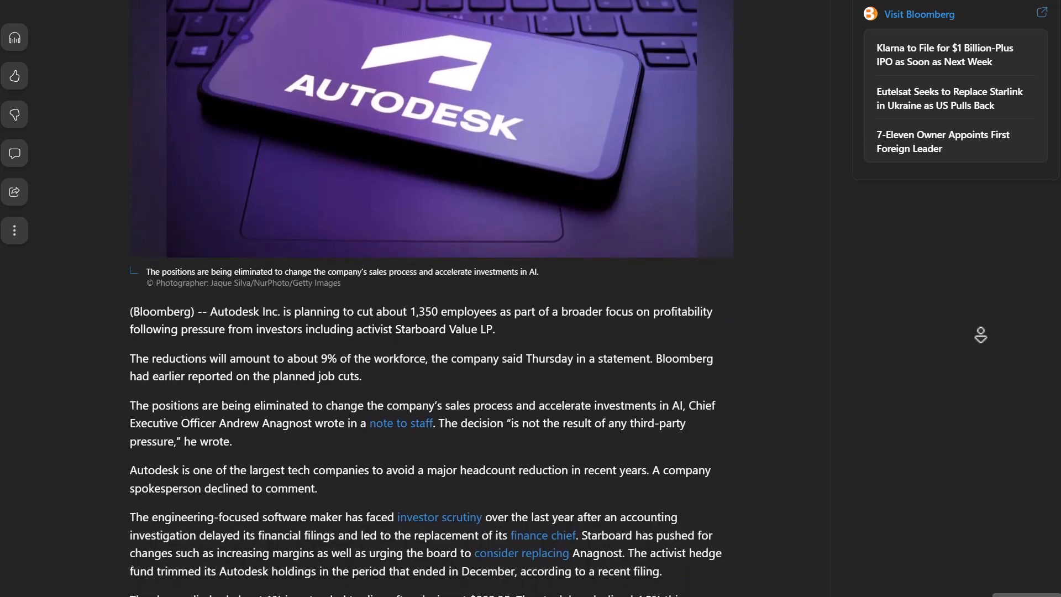
scroll(down, 3)
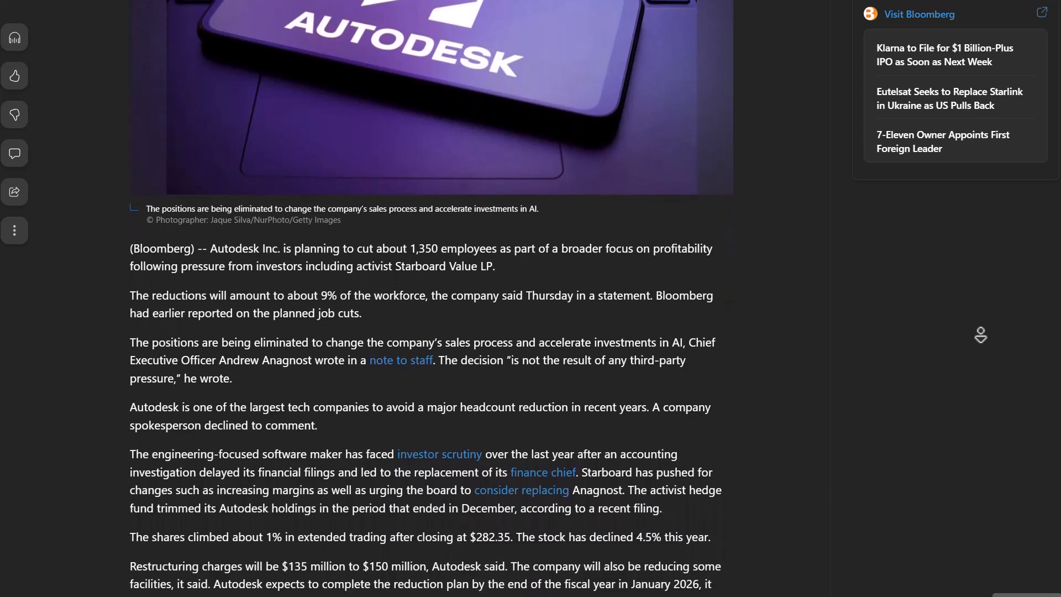
scroll(down, 3)
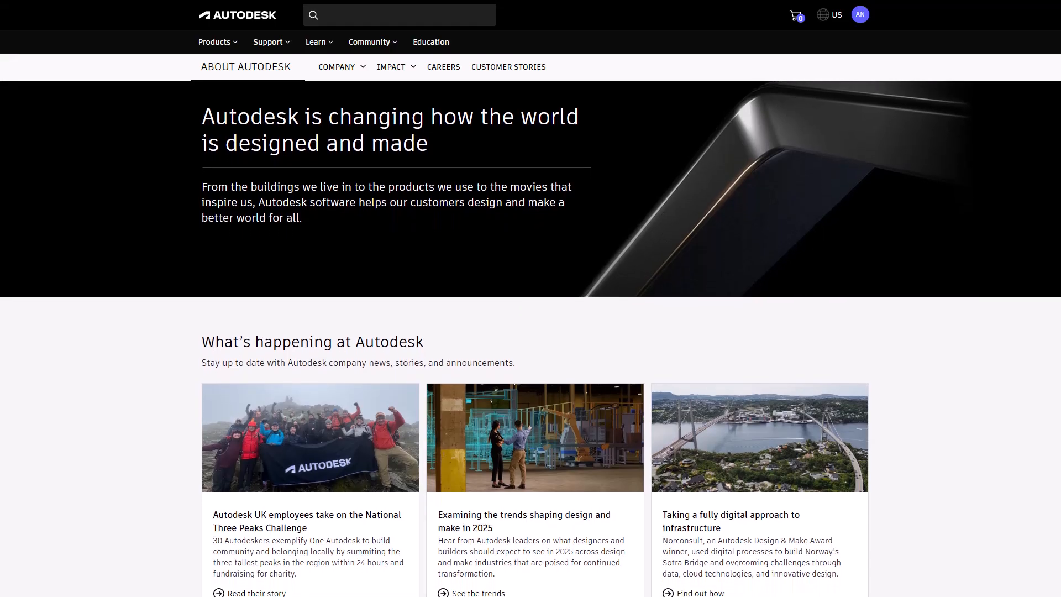
scroll(down, 3)
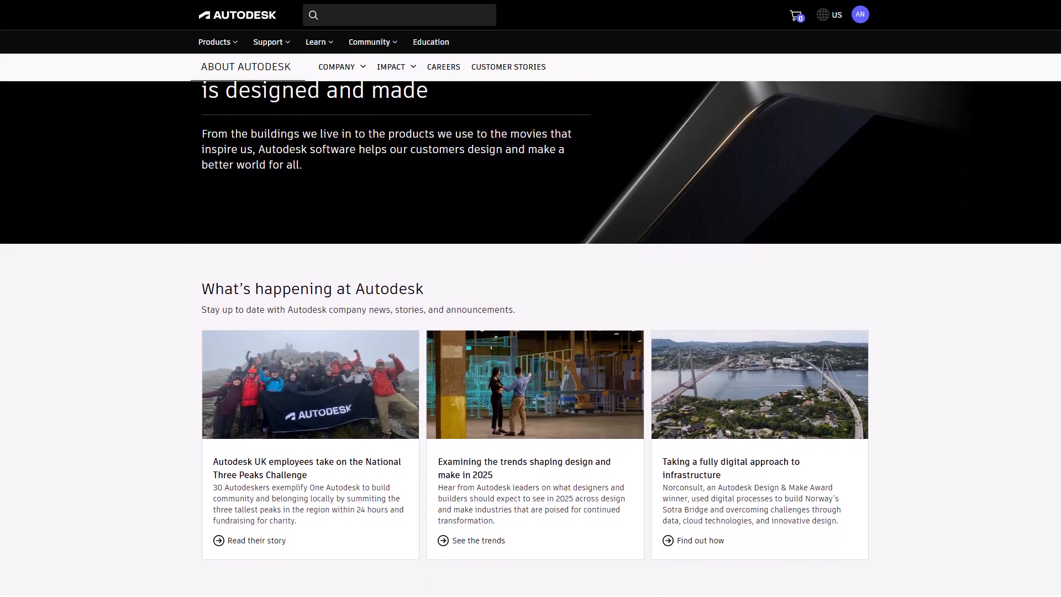
scroll(down, 3)
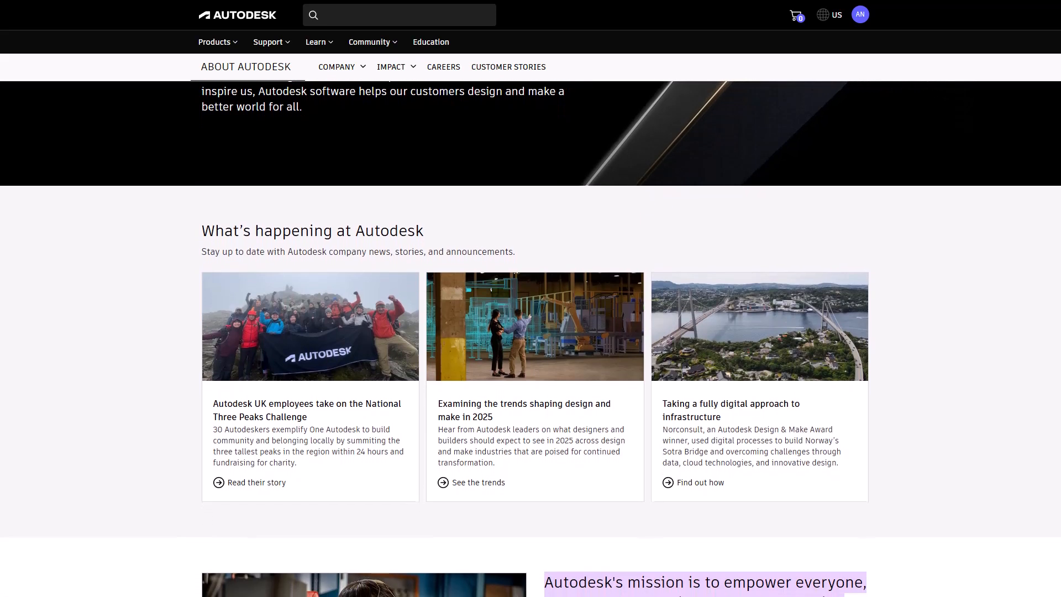
scroll(down, 3)
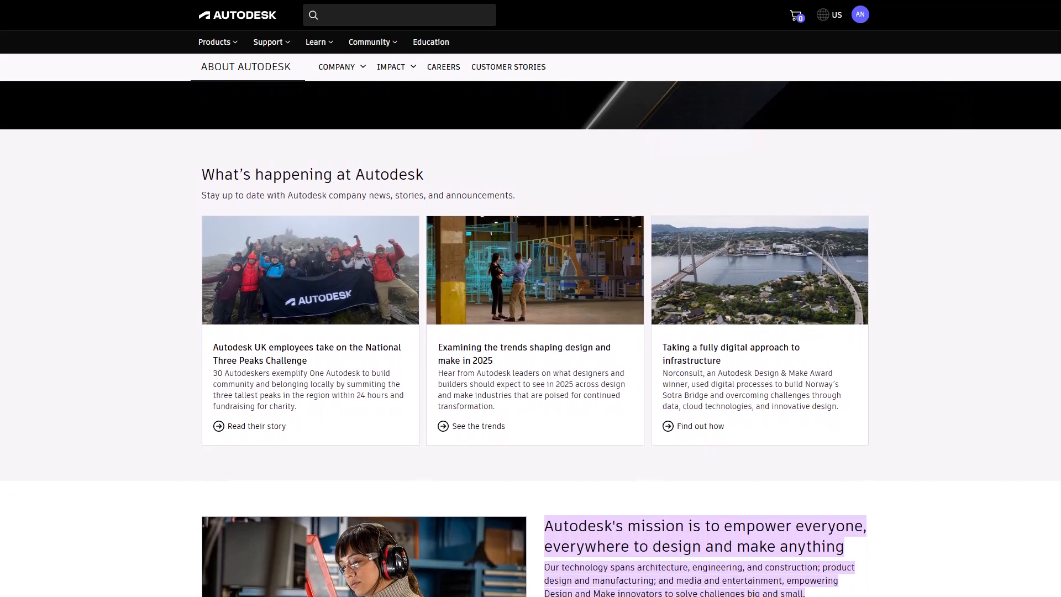
scroll(down, 3)
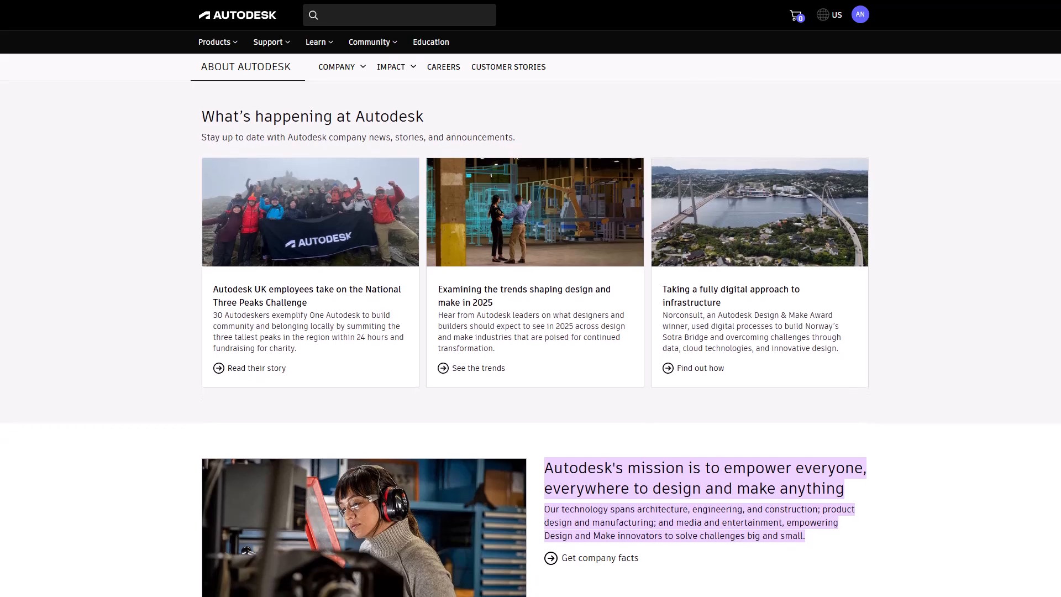
scroll(down, 3)
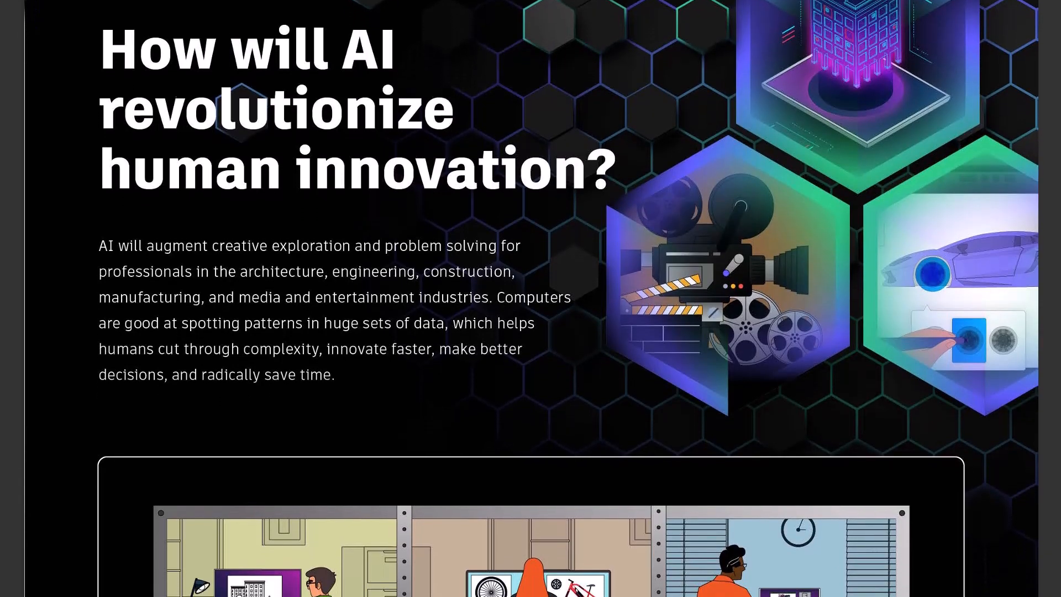
scroll(down, 3)
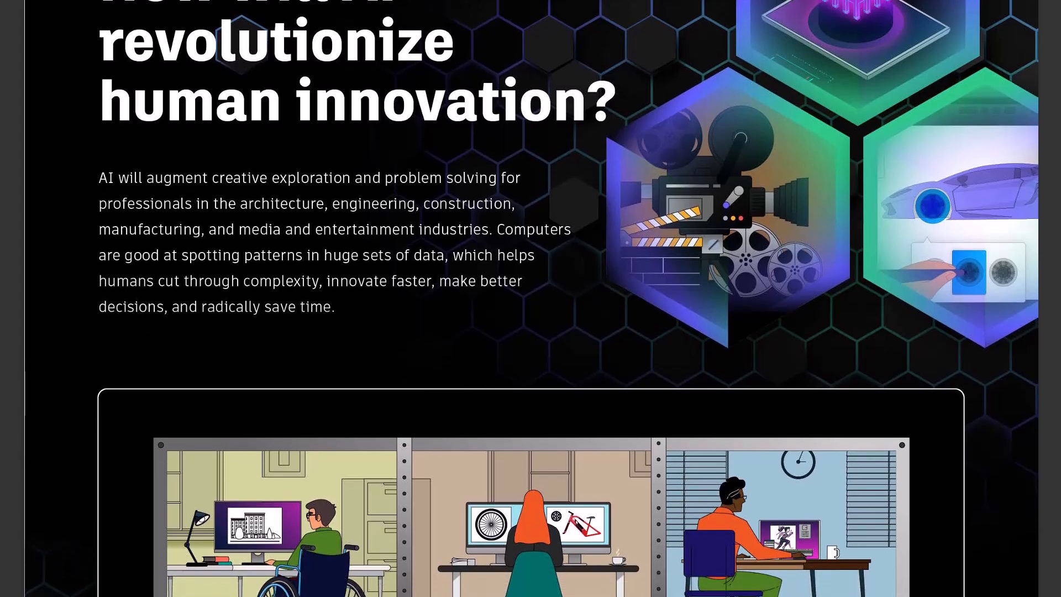
scroll(down, 3)
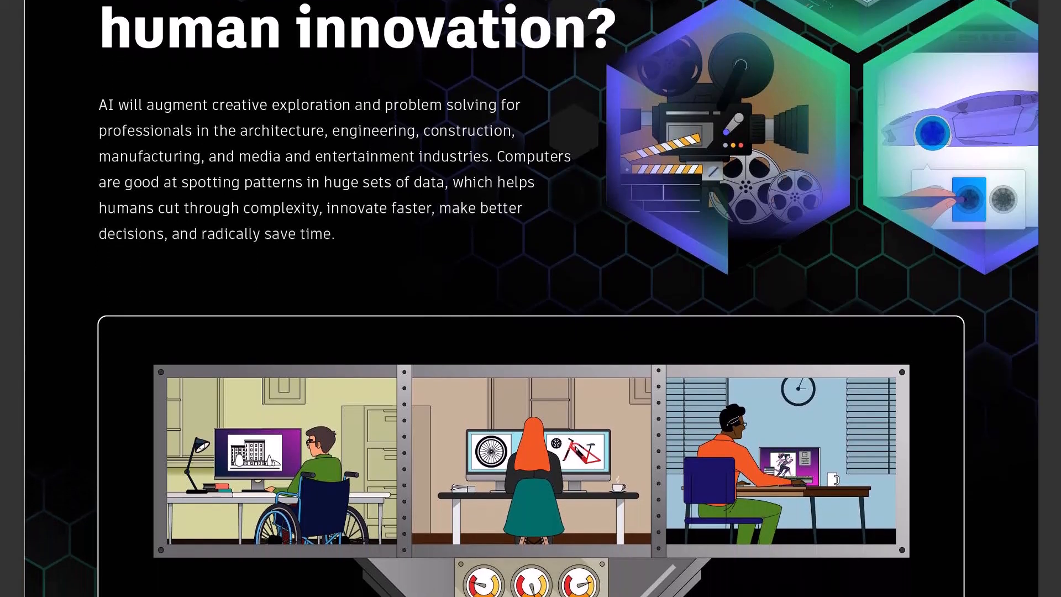
scroll(down, 3)
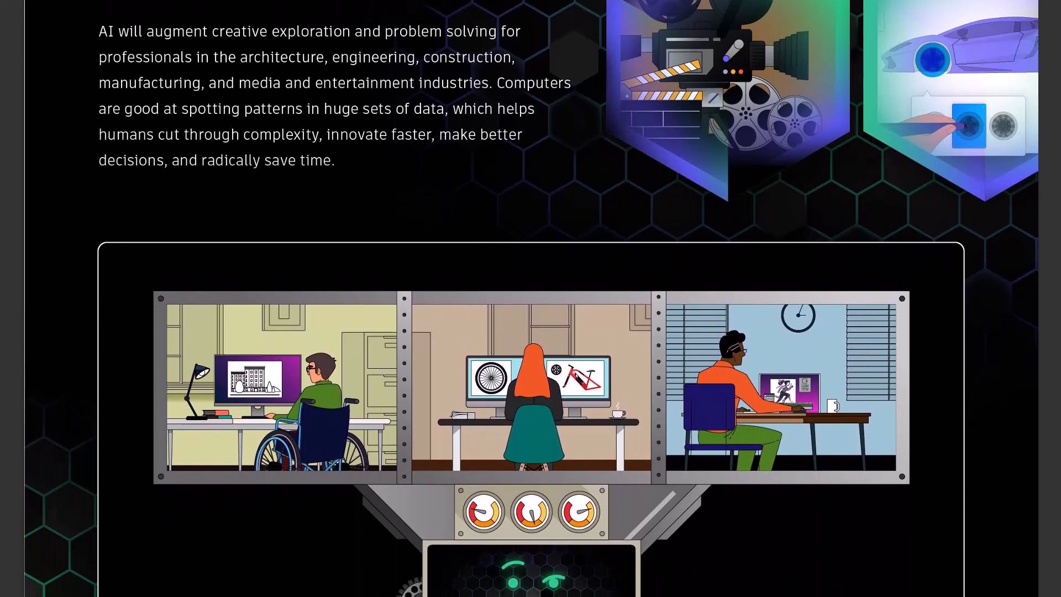
scroll(down, 3)
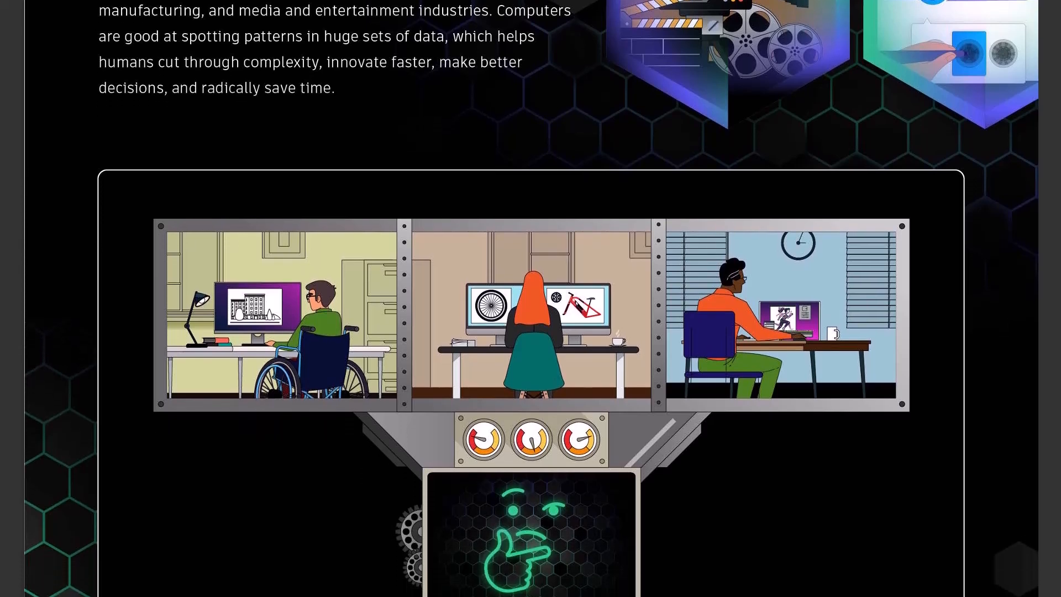
scroll(down, 3)
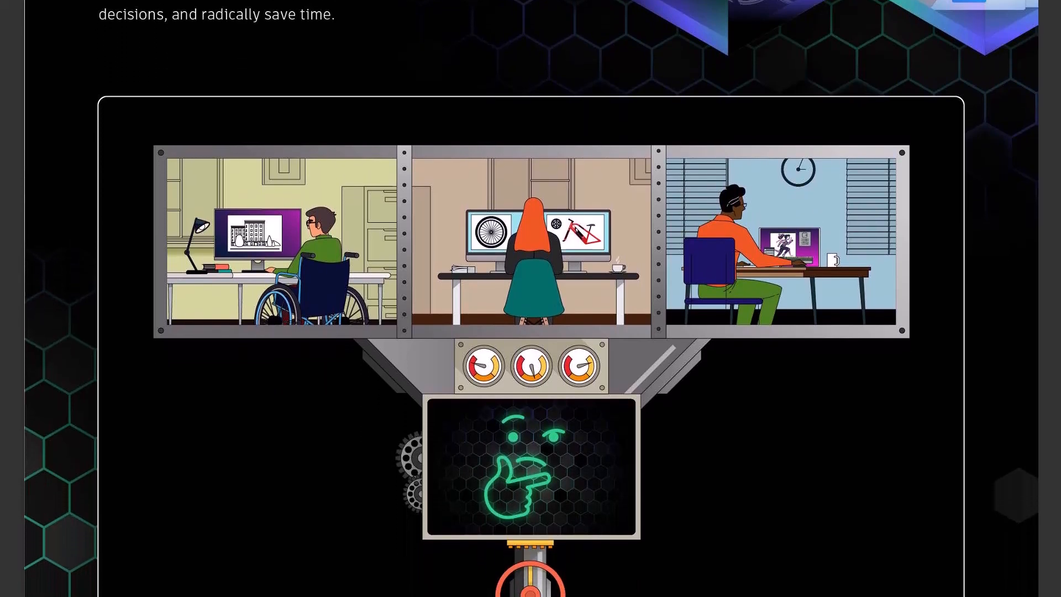
scroll(down, 3)
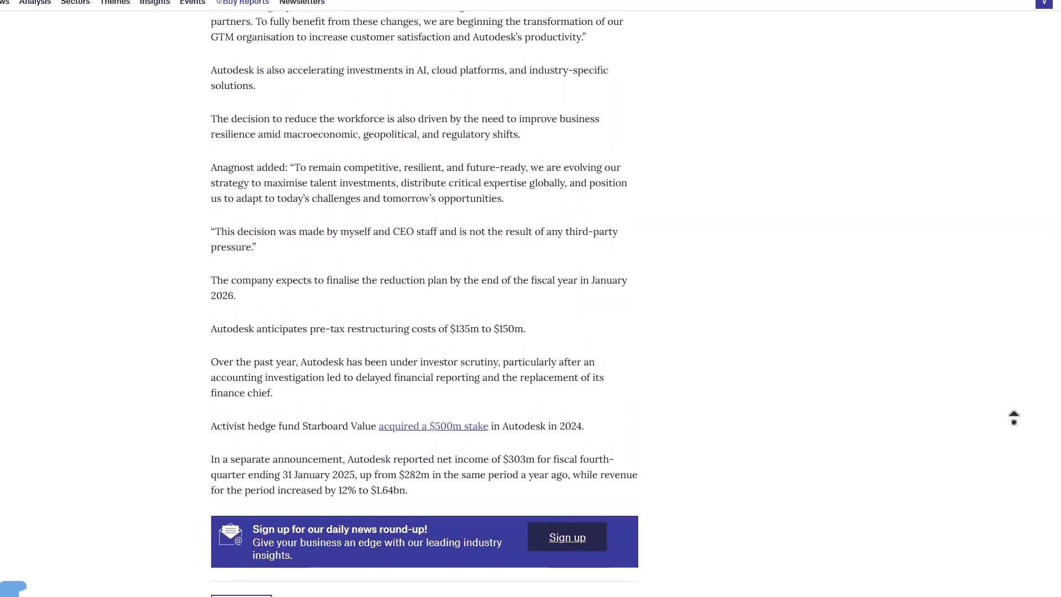
scroll(up, 3)
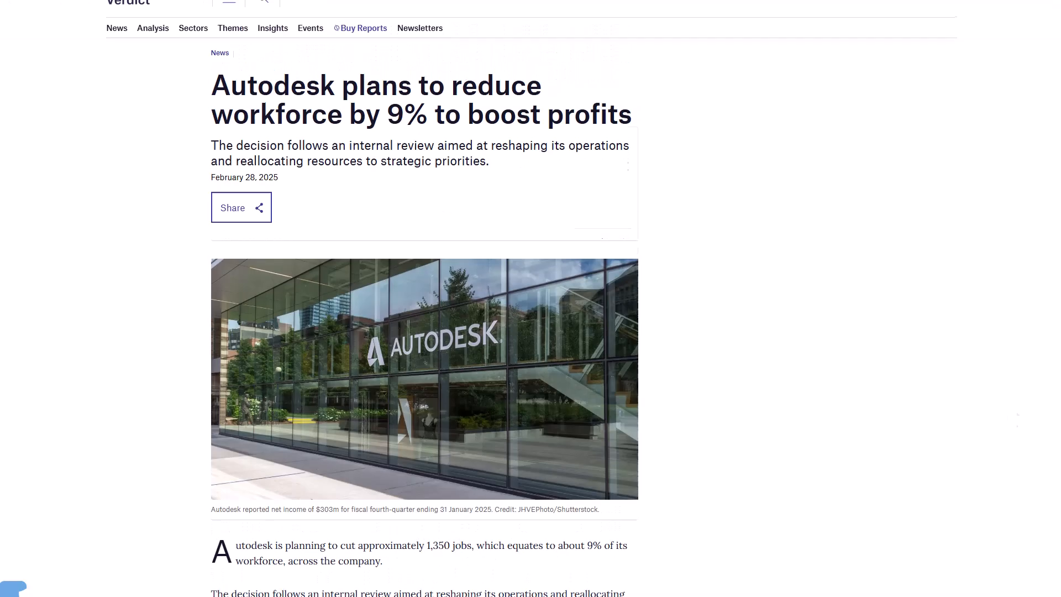
scroll(down, 3)
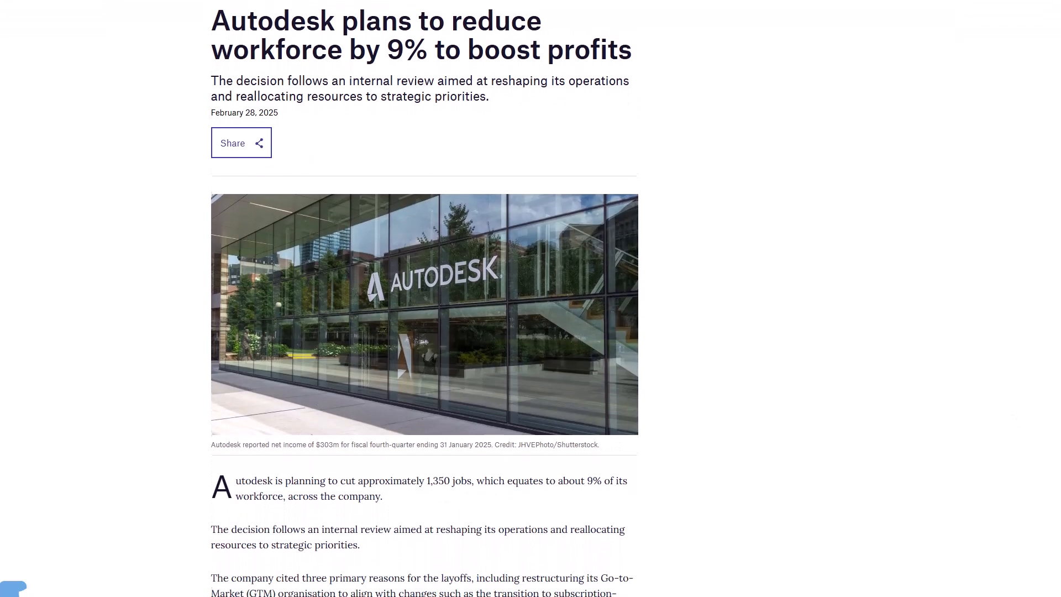
scroll(down, 3)
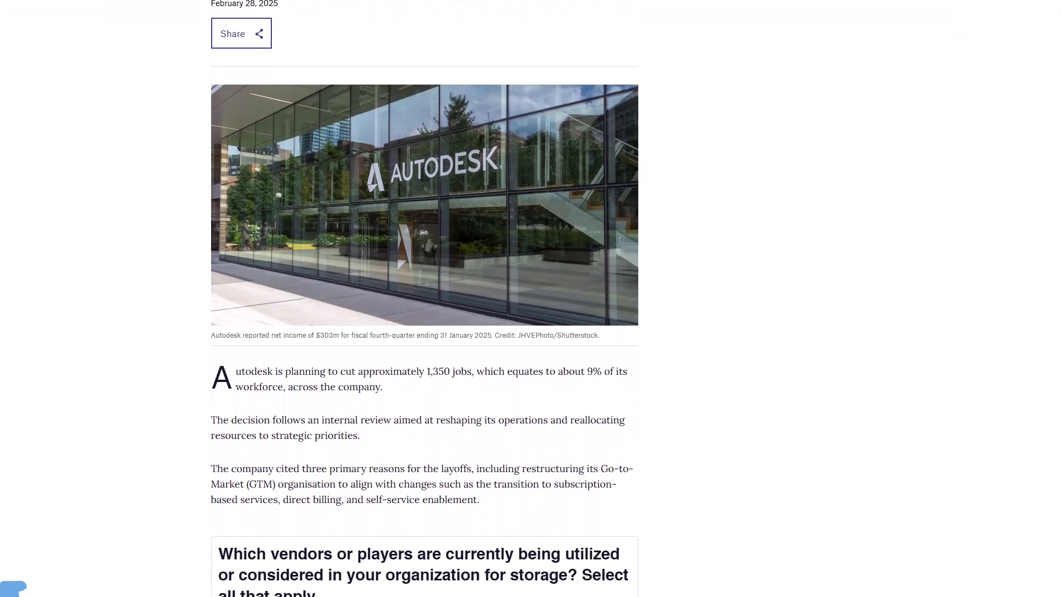
scroll(down, 3)
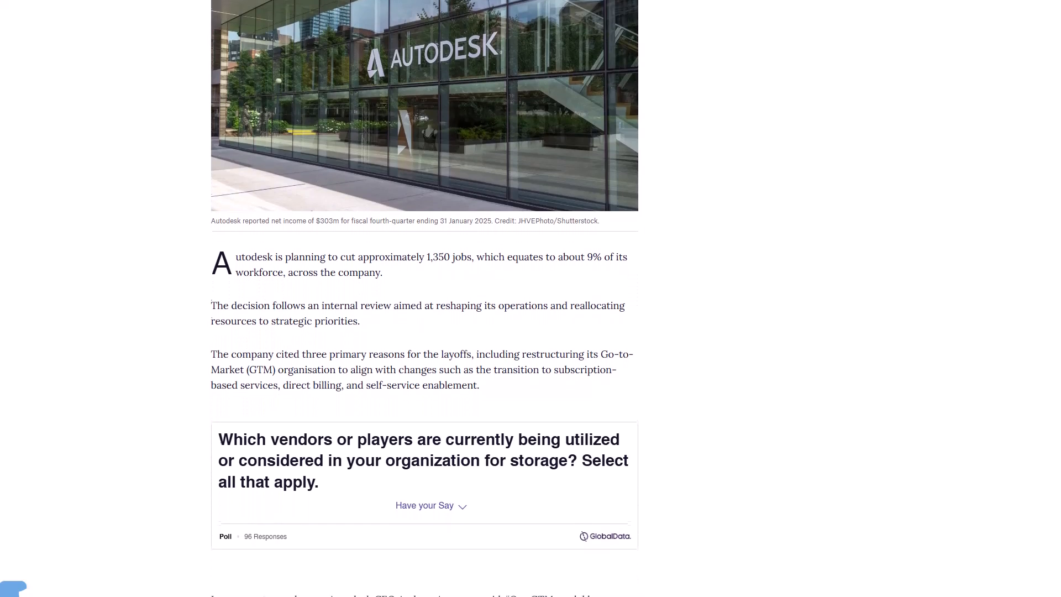
scroll(down, 3)
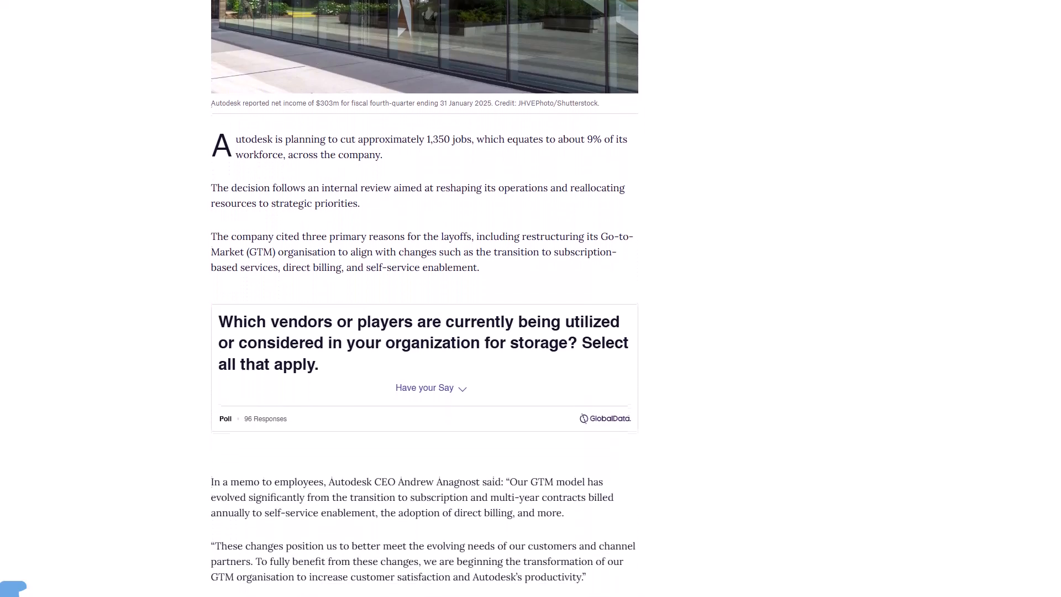
scroll(down, 3)
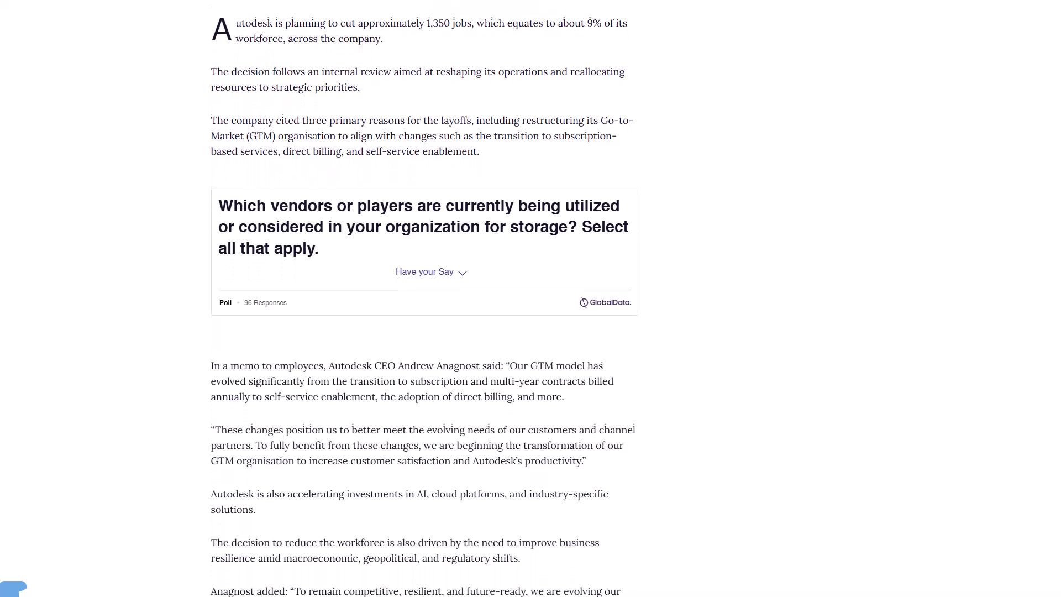
scroll(down, 3)
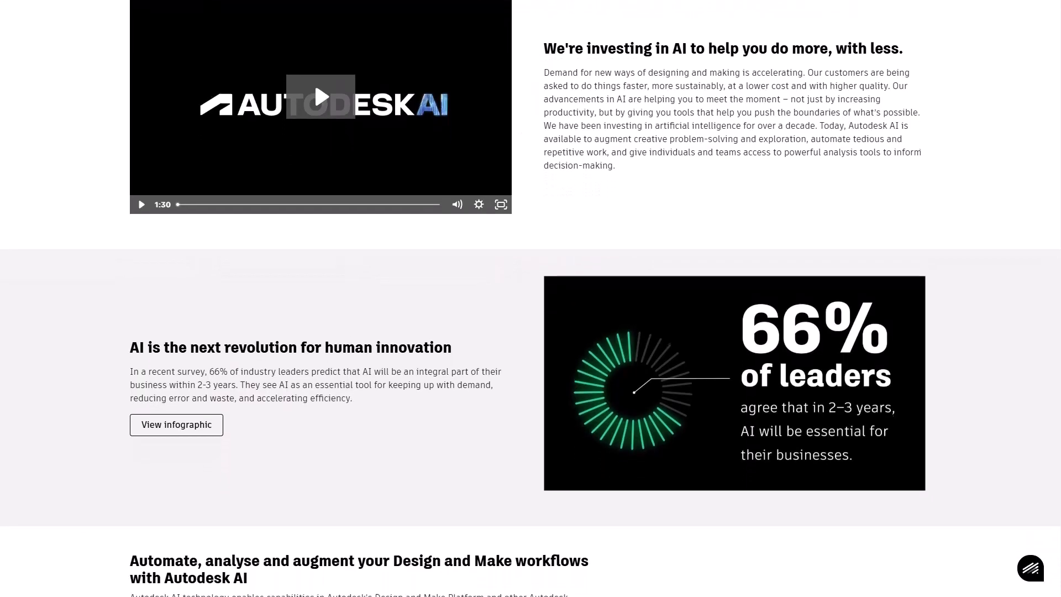
scroll(down, 3)
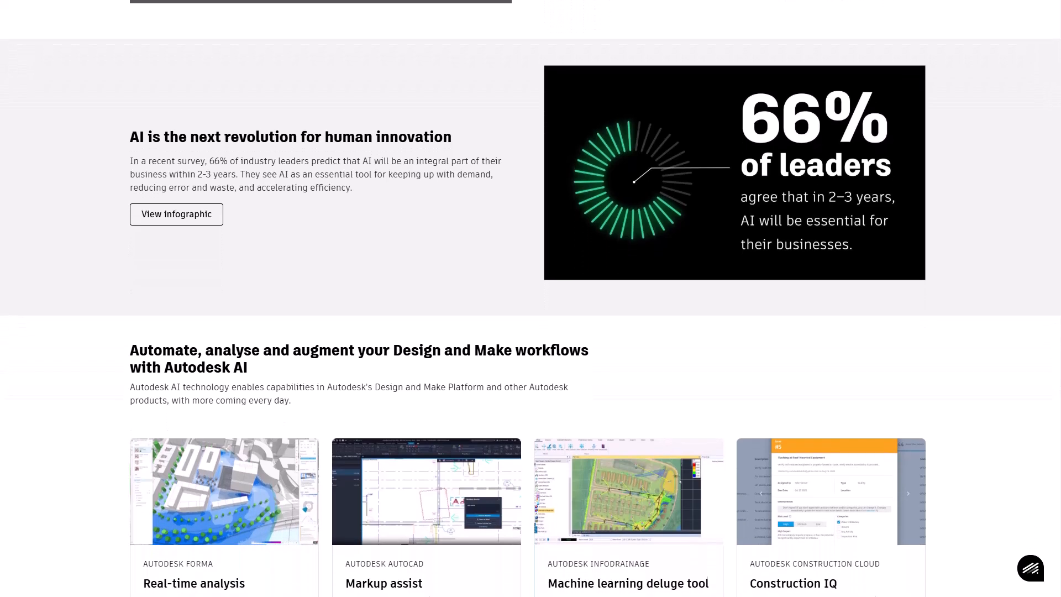
scroll(down, 3)
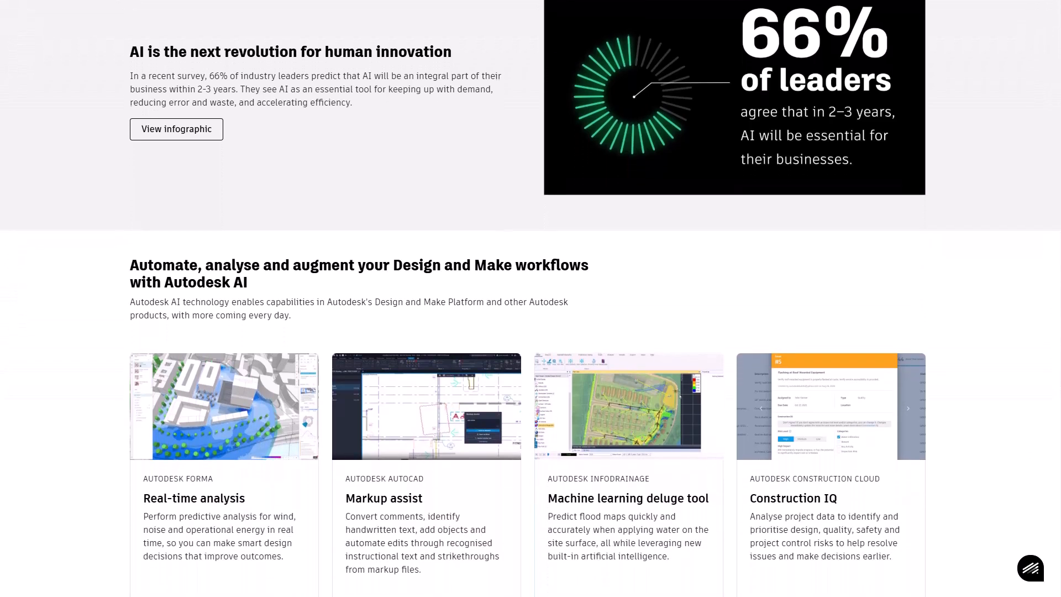